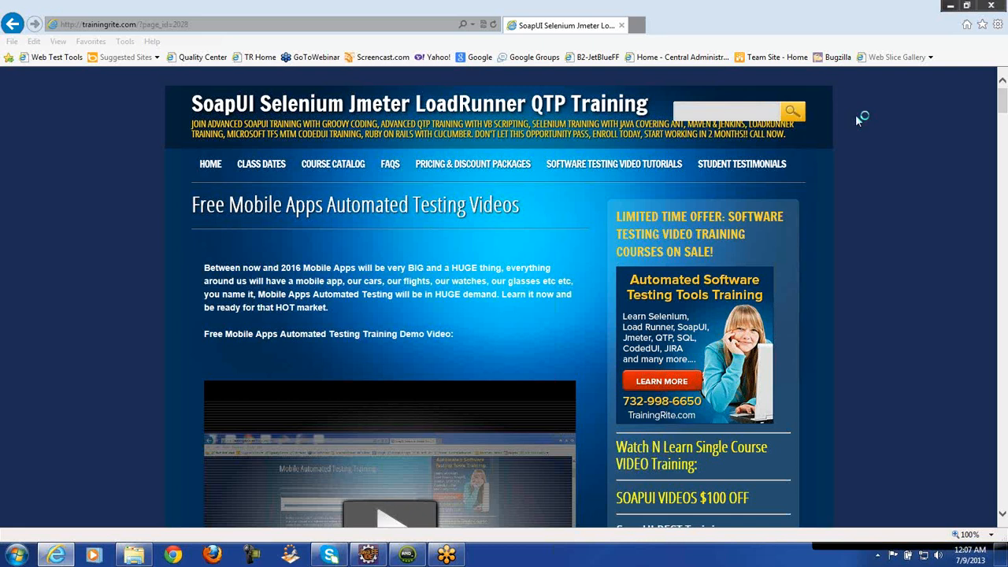
mouse_move(856, 120)
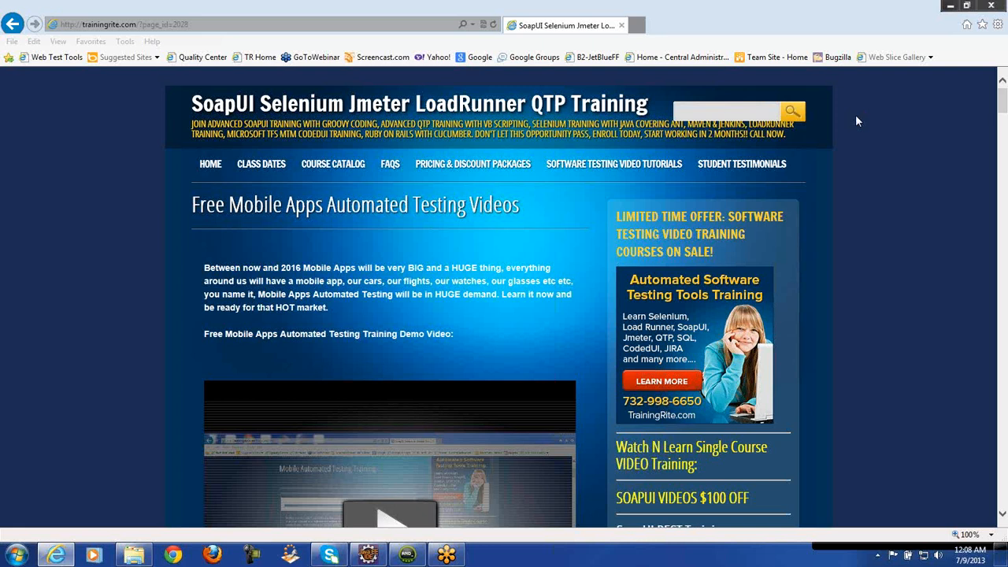
mouse_move(565, 343)
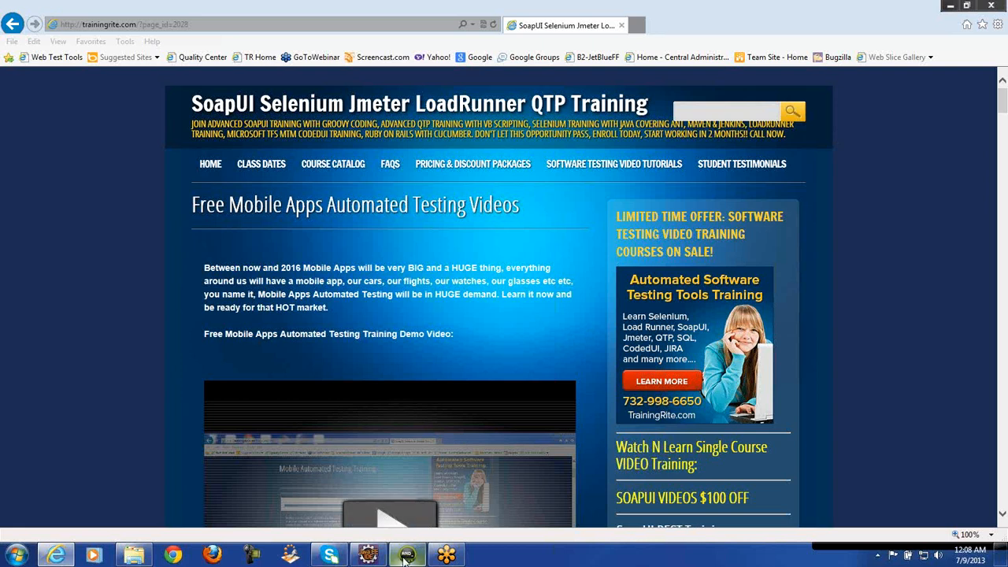
Unlock the emulated device and launch TrainingRite Mobile App from the second app-drawer page.
click(407, 554)
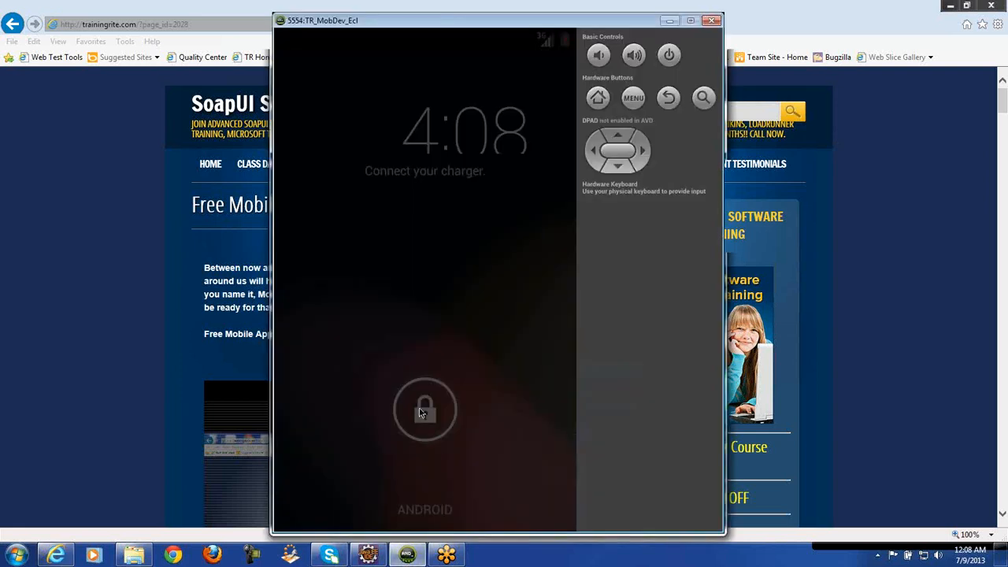
drag(425, 409, 523, 425)
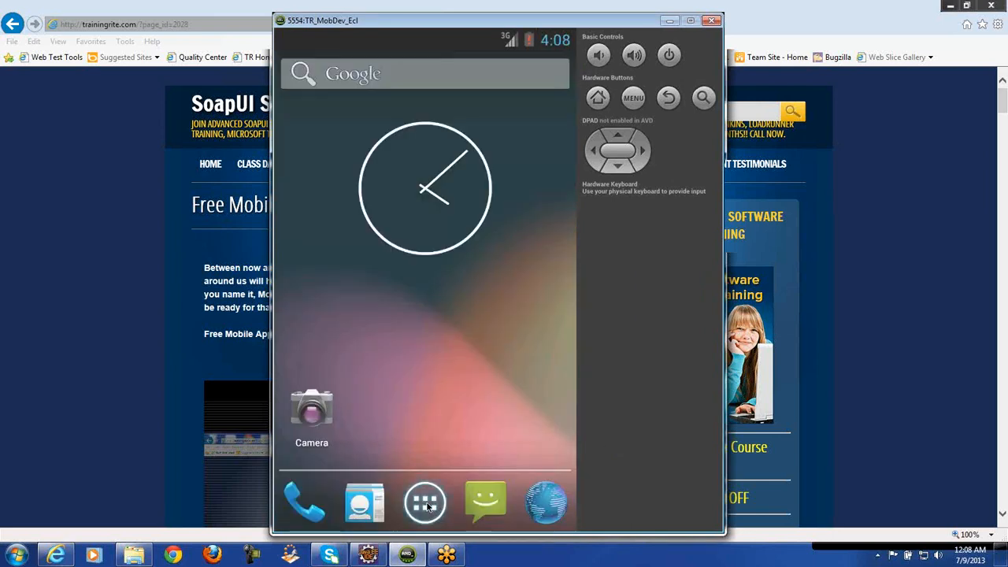
click(425, 502)
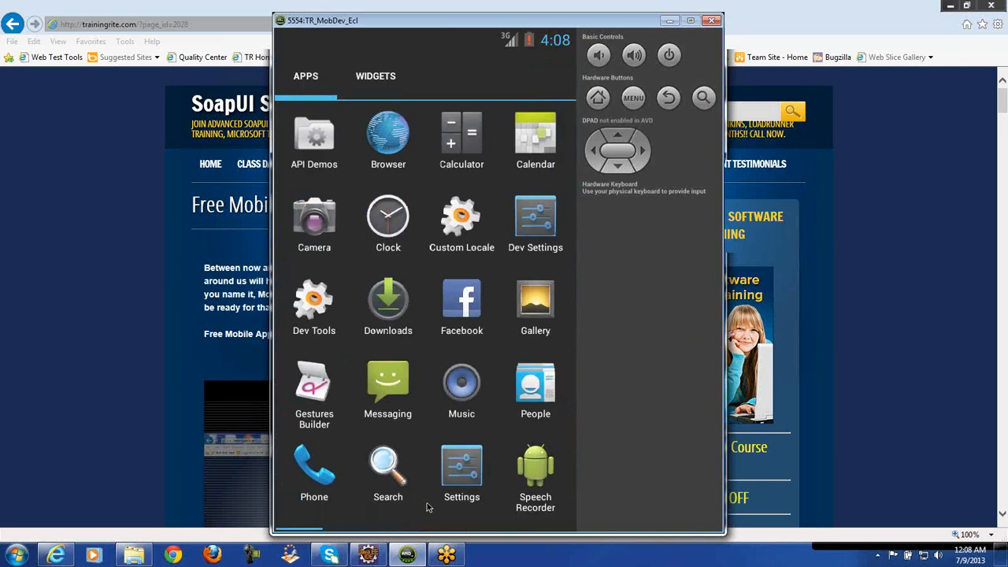
mouse_move(343, 414)
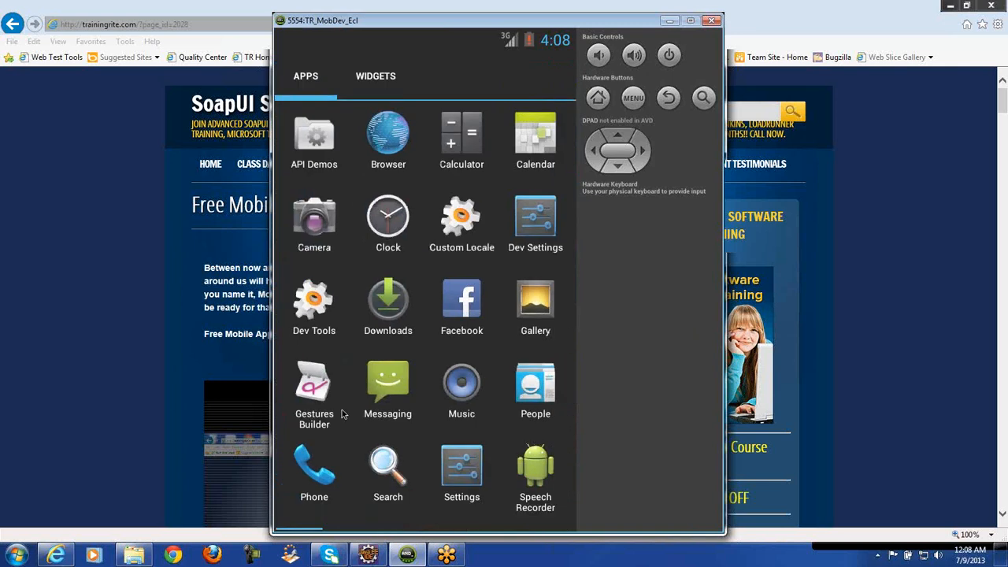
click(375, 75)
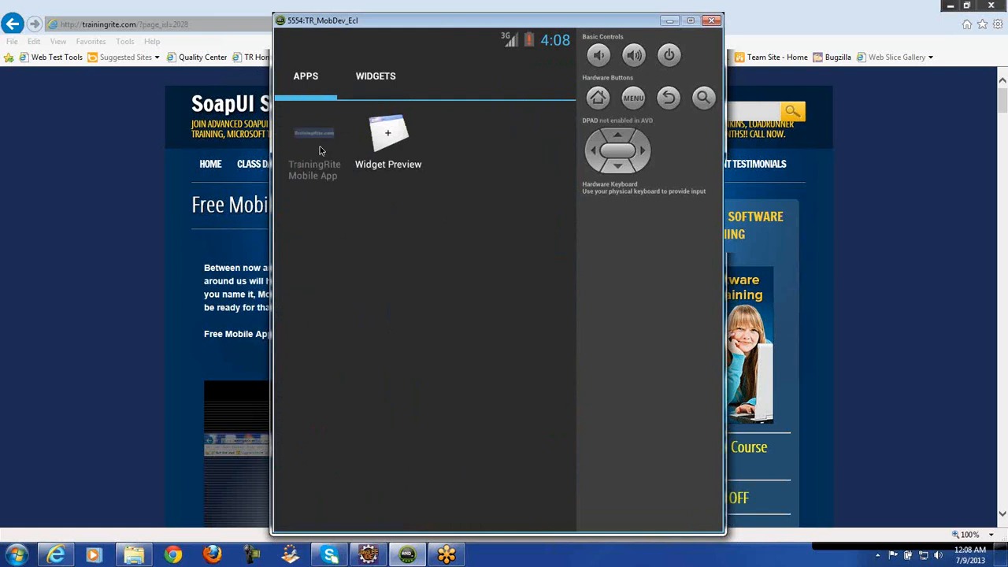
click(315, 142)
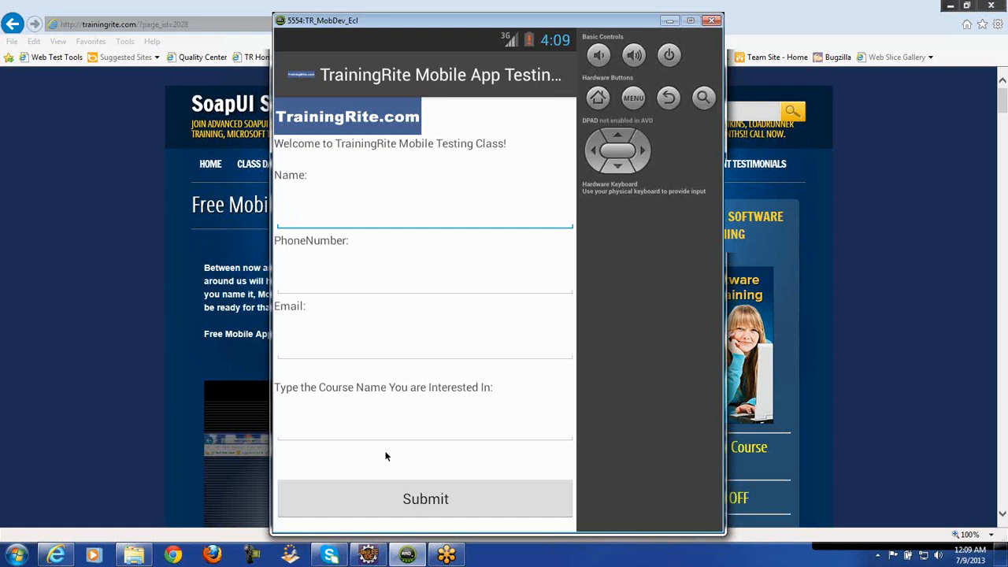
mouse_move(265, 494)
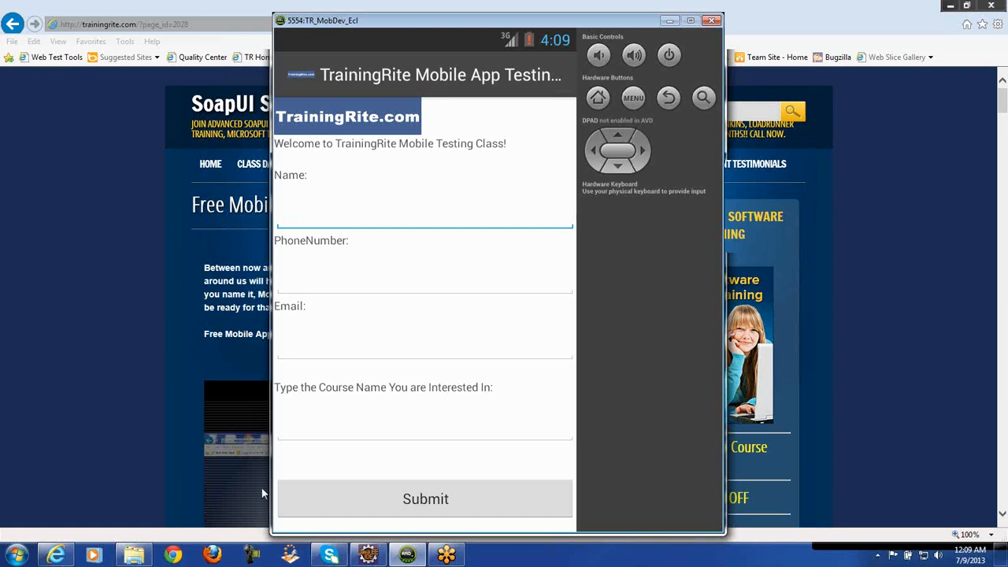
Open TRAppsTestData from Resources\data in Excel, dismissing the Visual Basic automation error.
click(134, 555)
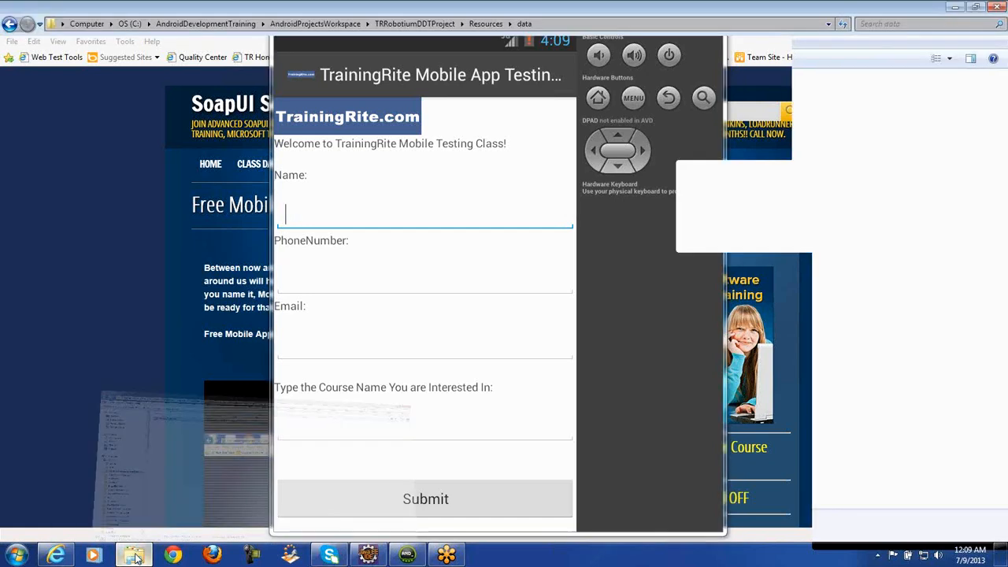
click(134, 554)
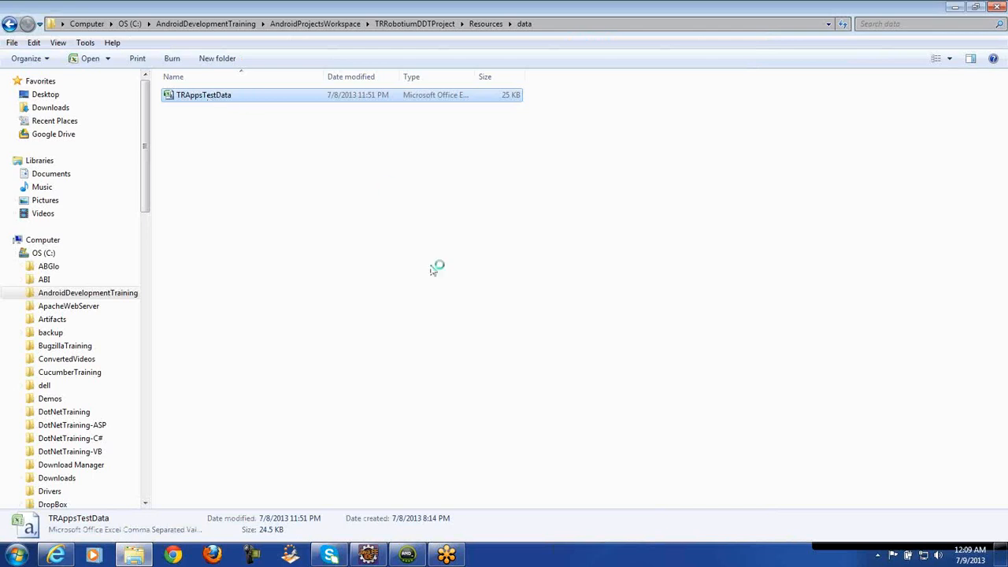
double_click(203, 95)
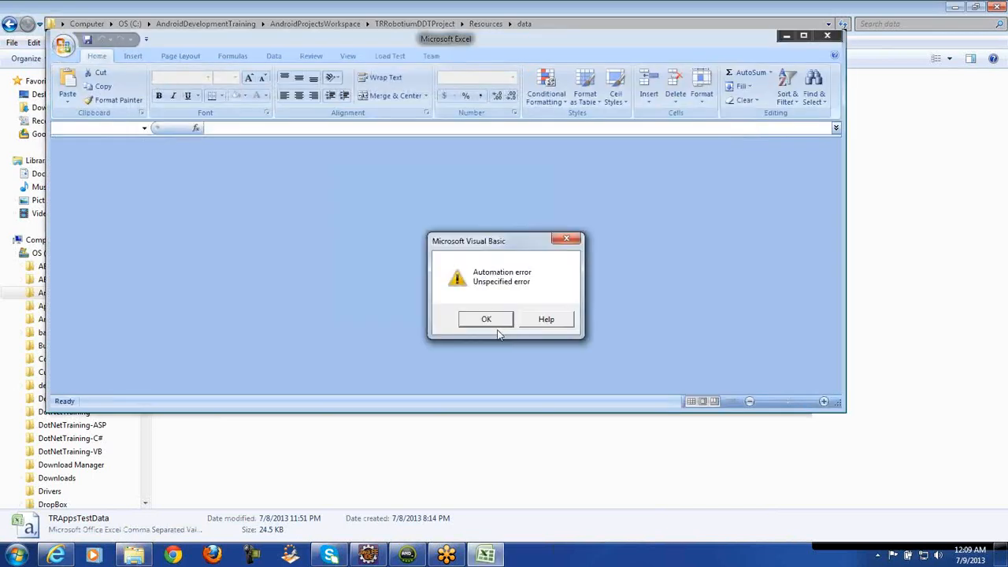
click(485, 318)
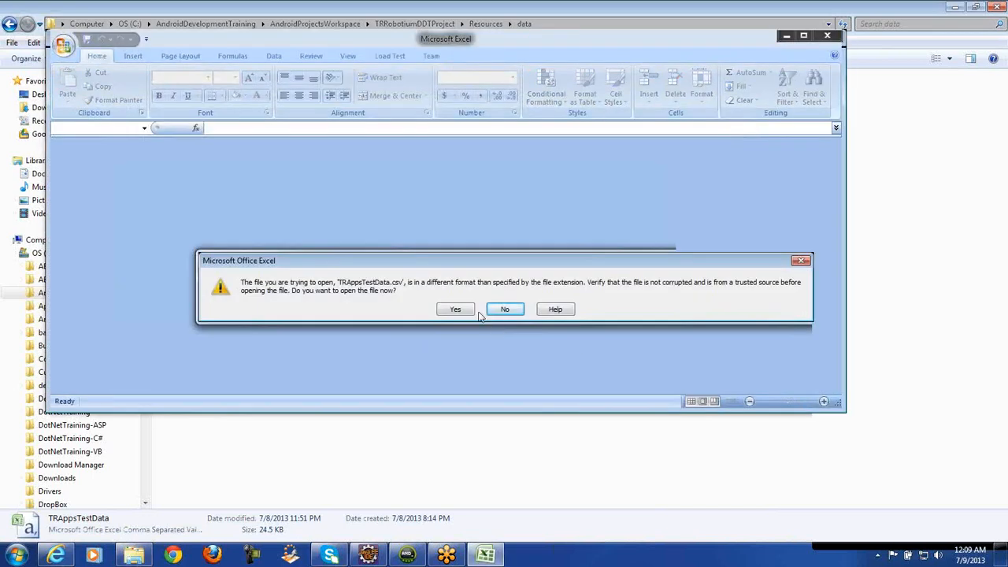
Accept the file format warning so the TestScenarios sheet with its Execute flags loads.
click(455, 308)
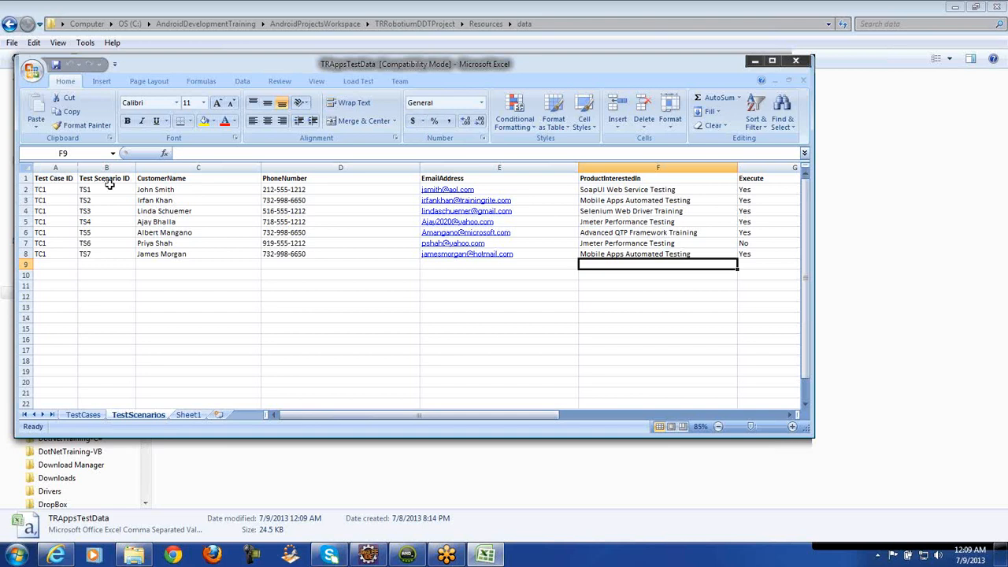
mouse_move(177, 178)
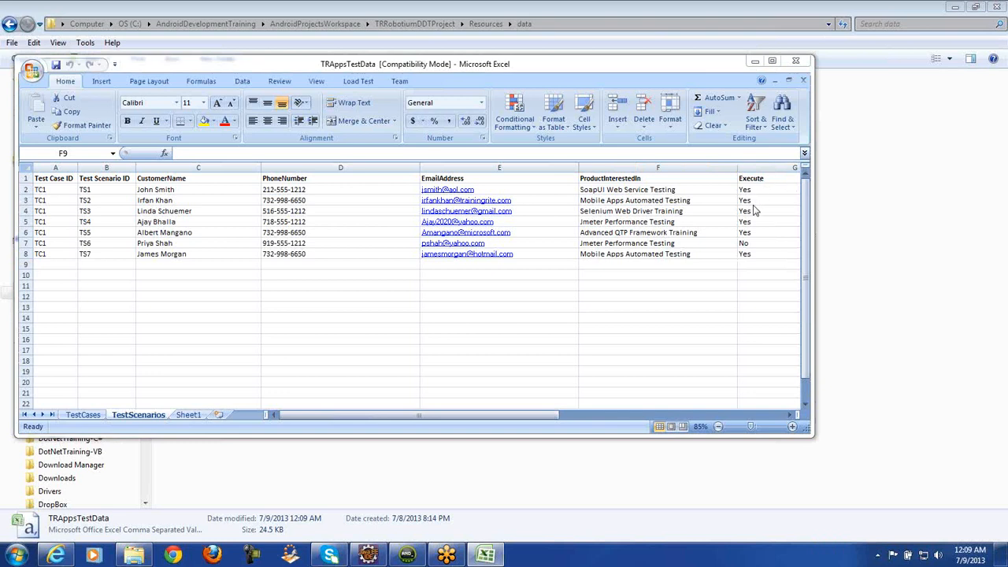
mouse_move(667, 243)
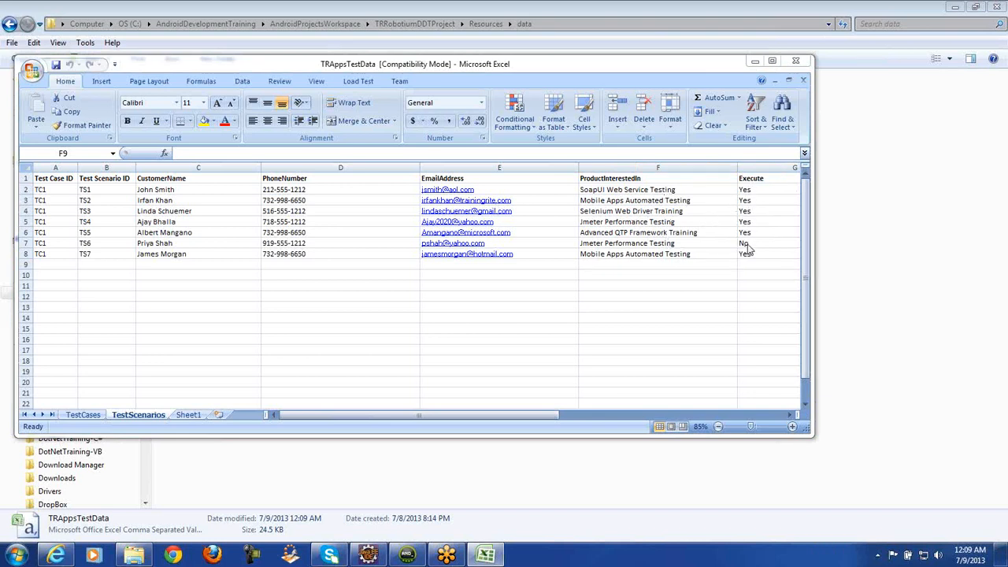
mouse_move(495, 231)
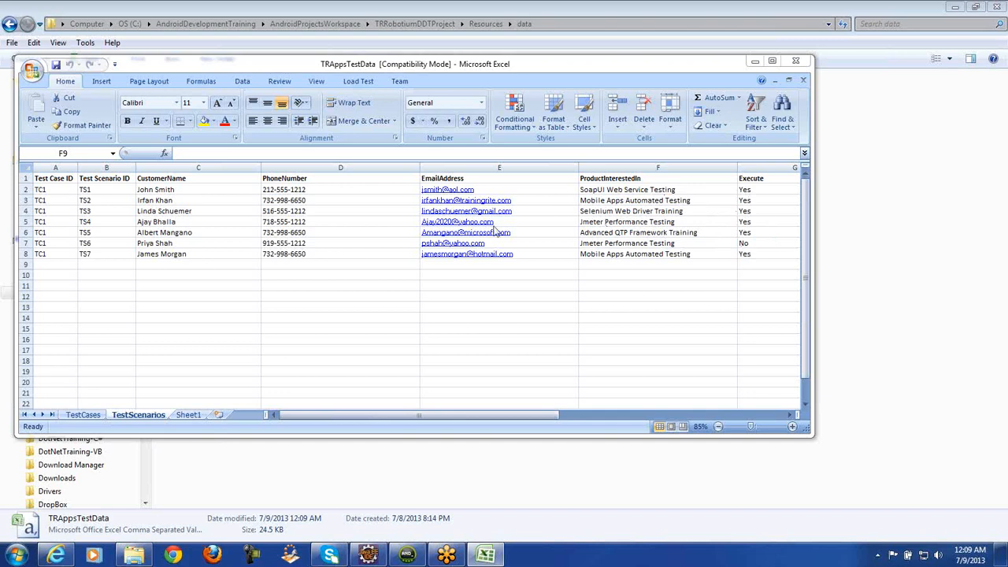
mouse_move(98, 250)
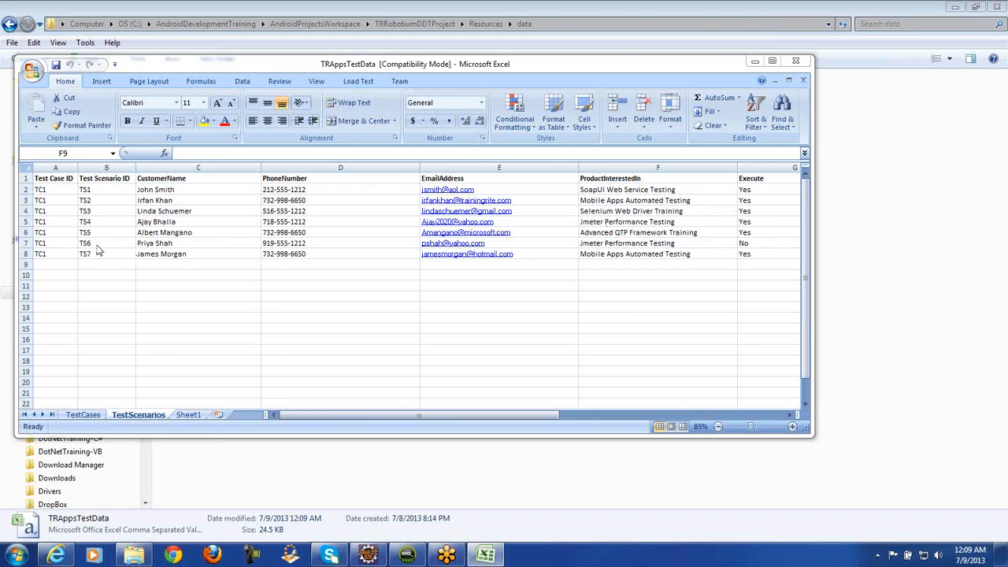
mouse_move(154, 254)
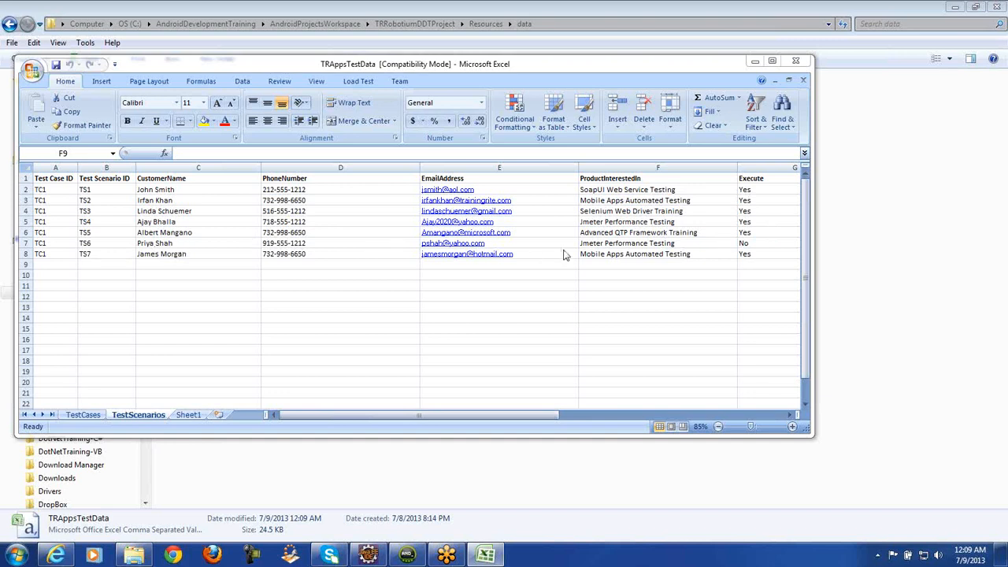
mouse_move(637, 198)
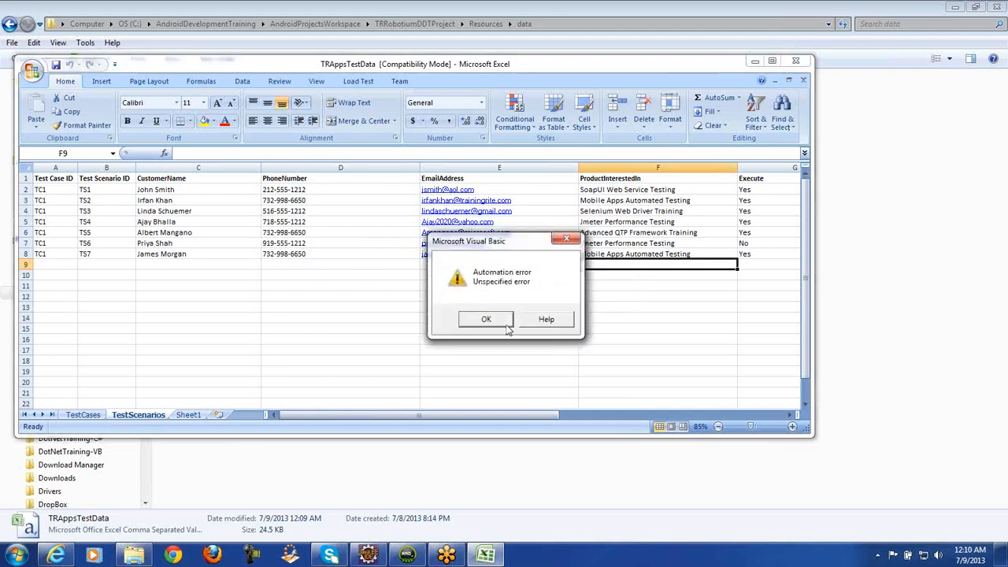
Dismiss the Excel error, switch to Eclipse and close the Android Virtual Device Manager.
click(485, 319)
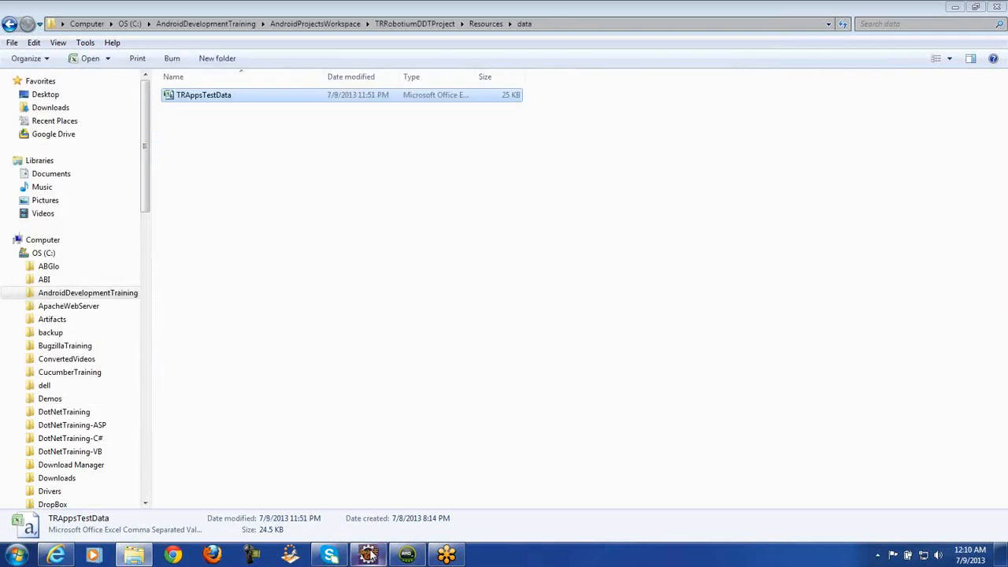
click(368, 554)
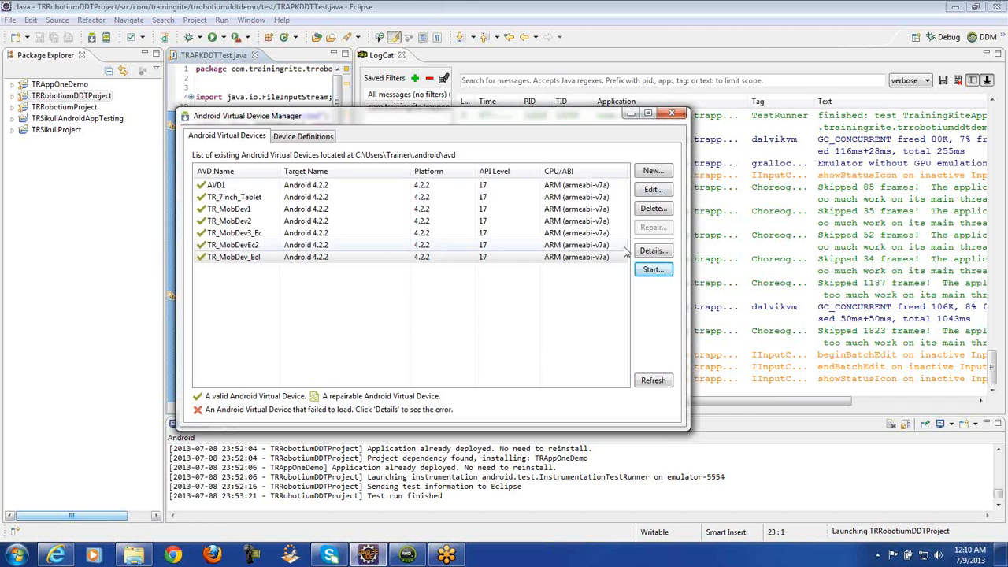
mouse_move(504, 233)
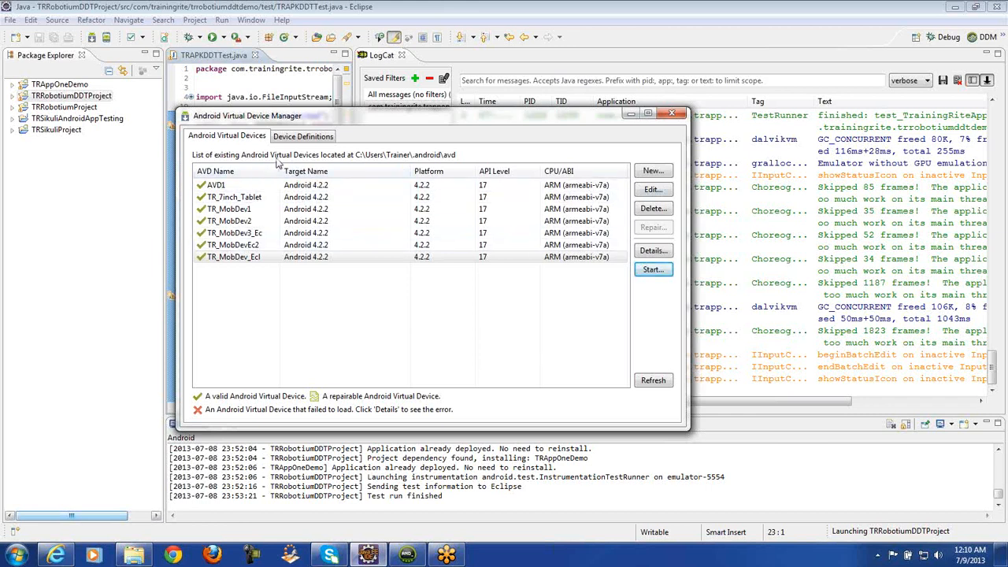
mouse_move(249, 126)
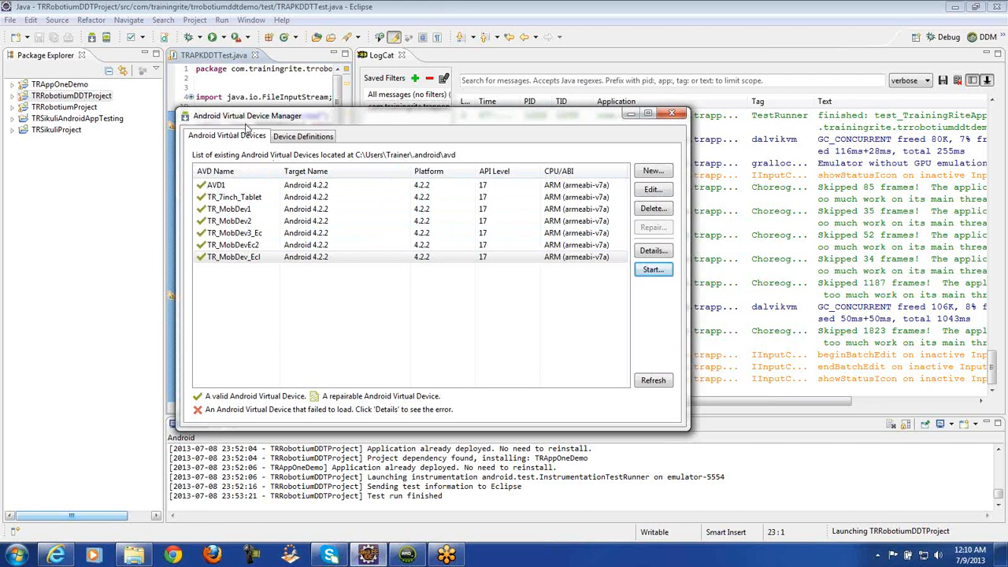
mouse_move(296, 217)
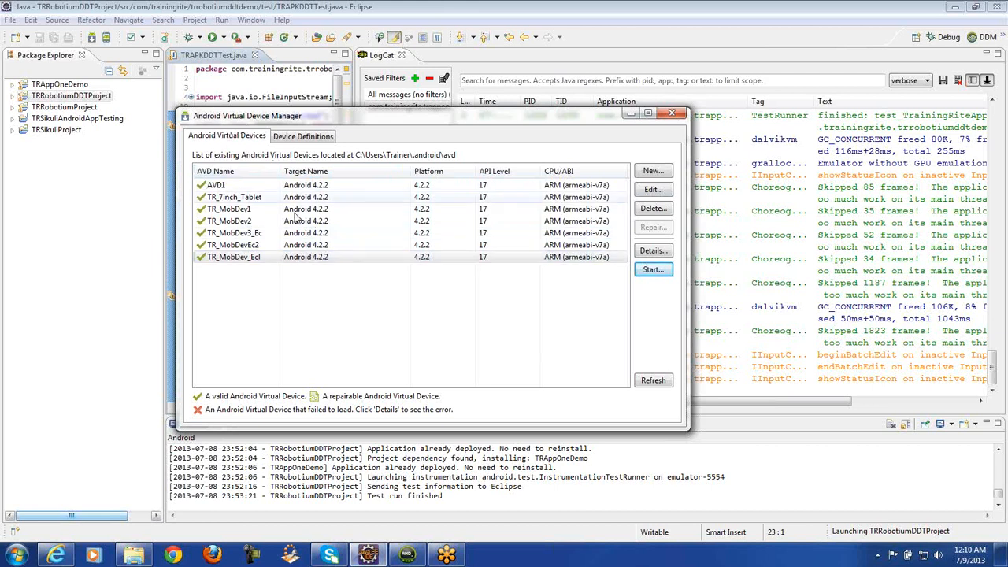
mouse_move(360, 307)
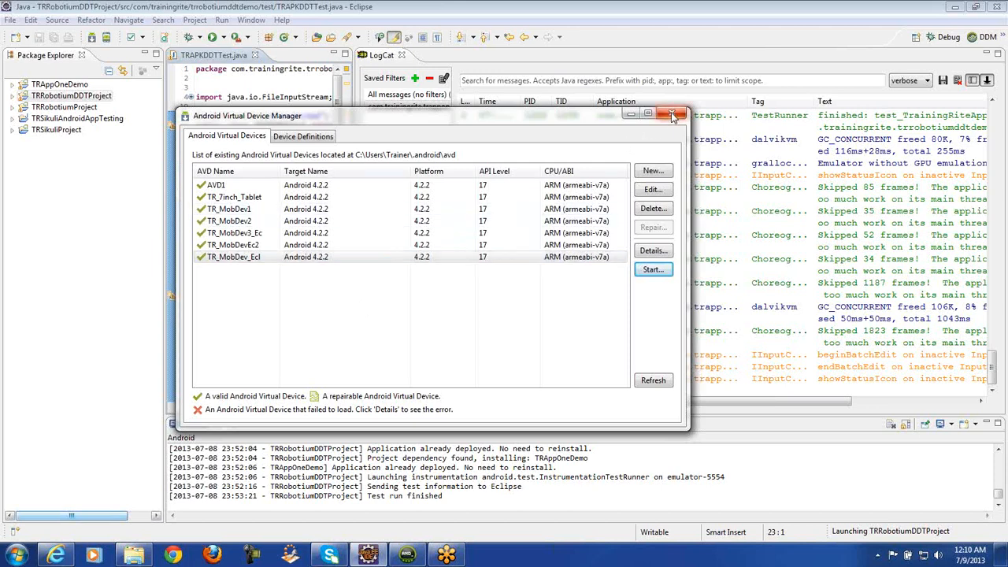
click(674, 115)
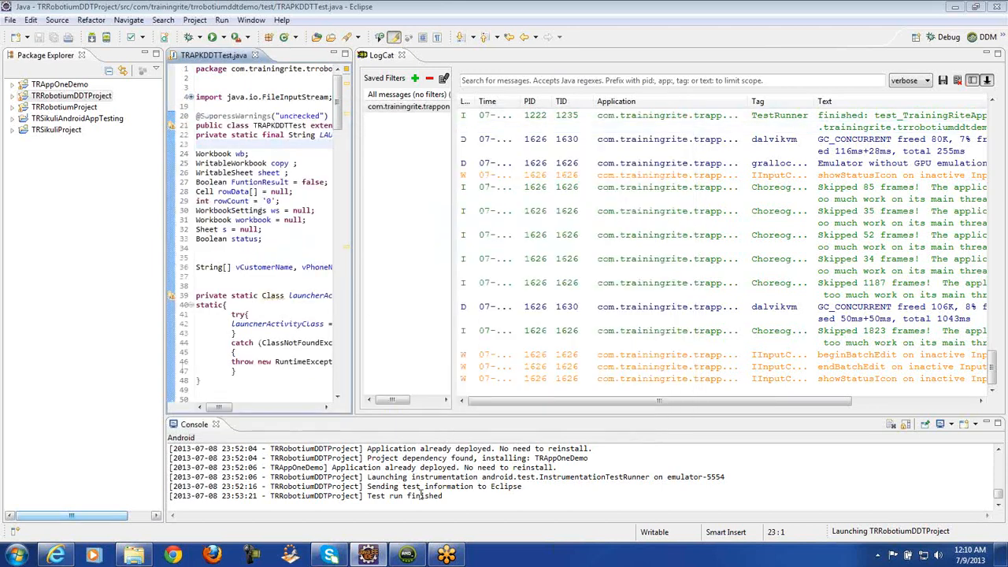
Bring up the emulator, leave the TrainingRite form for the home screen and put the emulator away.
click(406, 554)
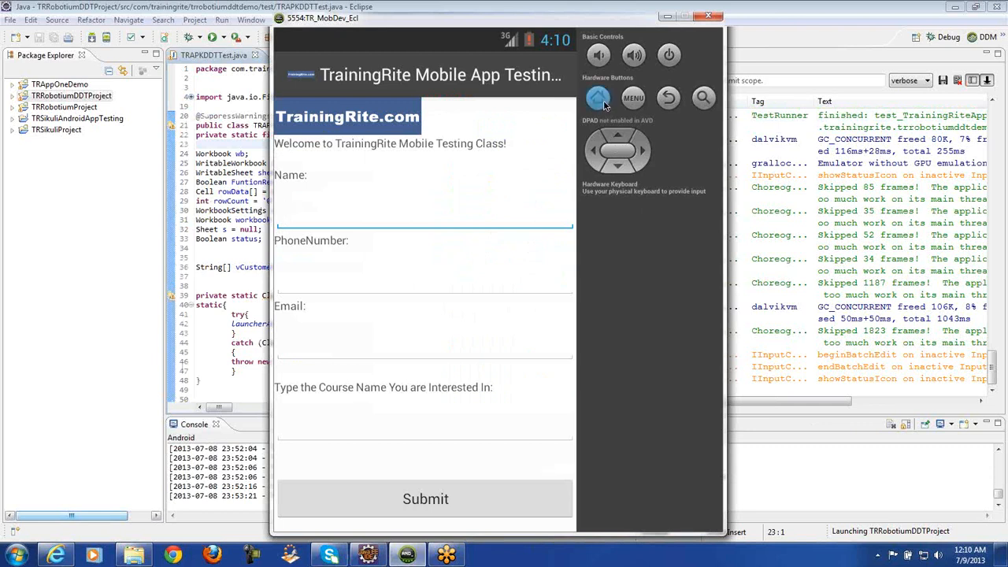
click(425, 213)
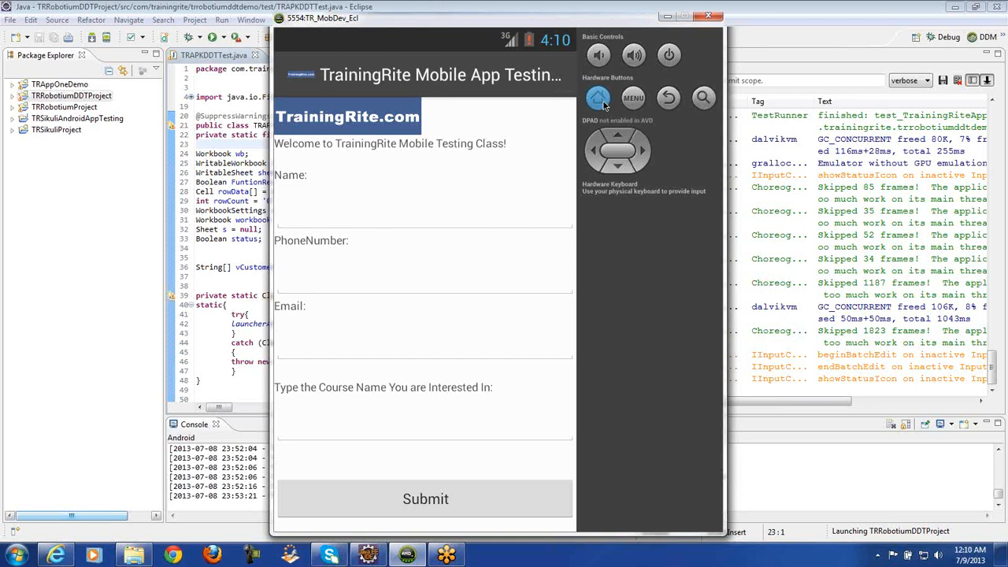
click(598, 97)
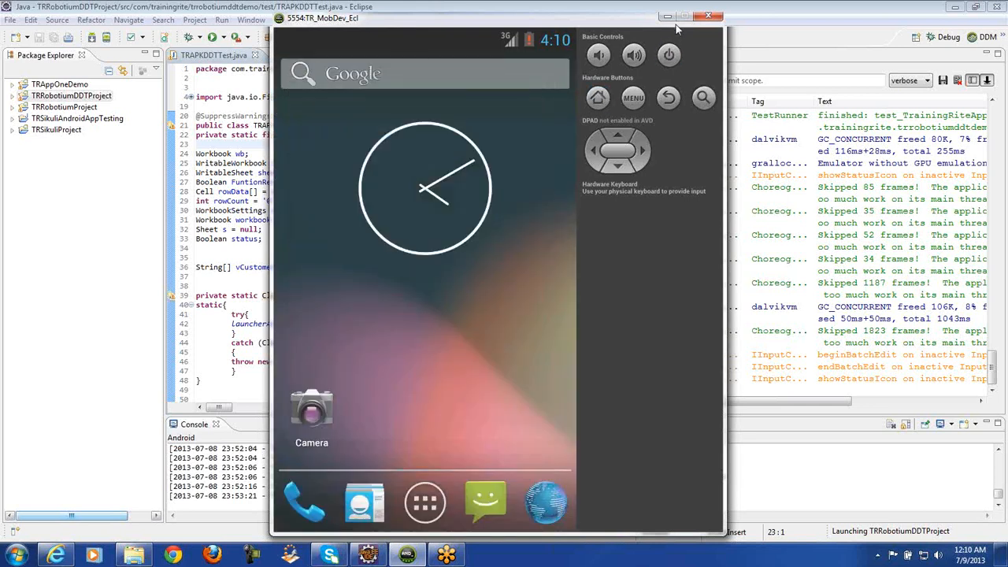
mouse_move(667, 15)
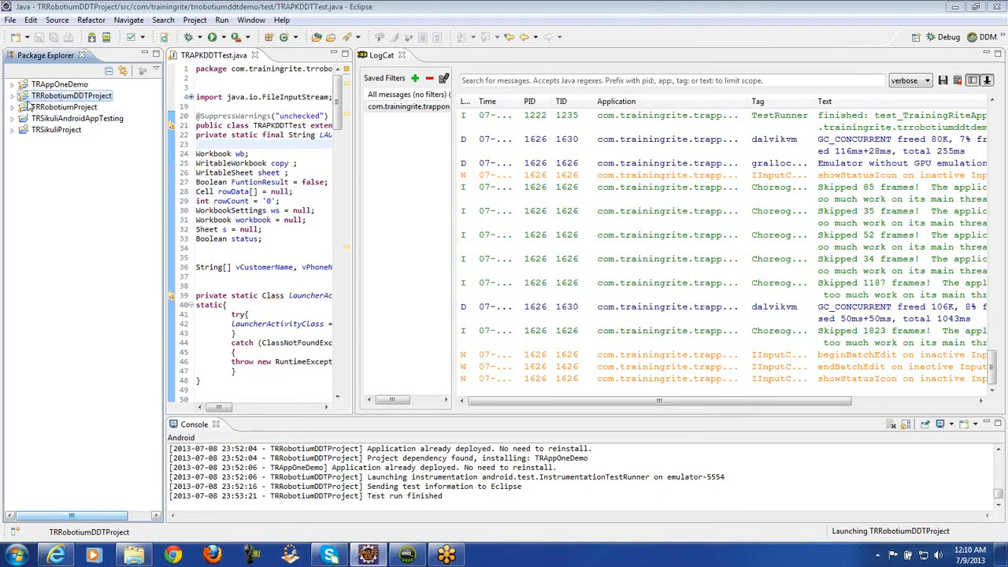
Expand TRRobotiumDDTProject in Package Explorer to show src, TRAPKDDTTest.java and Resources.
click(13, 96)
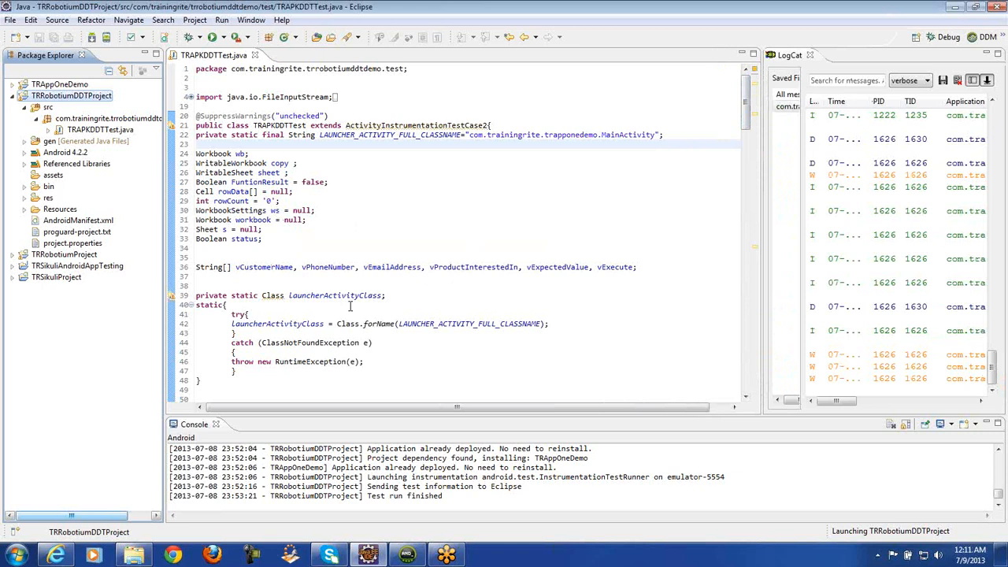
mouse_move(510, 203)
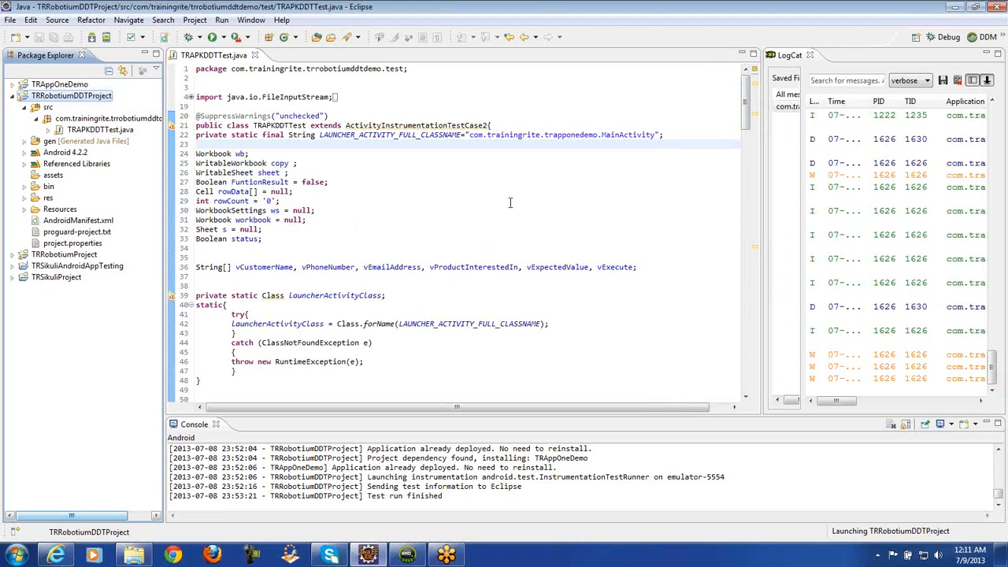
mouse_move(761, 165)
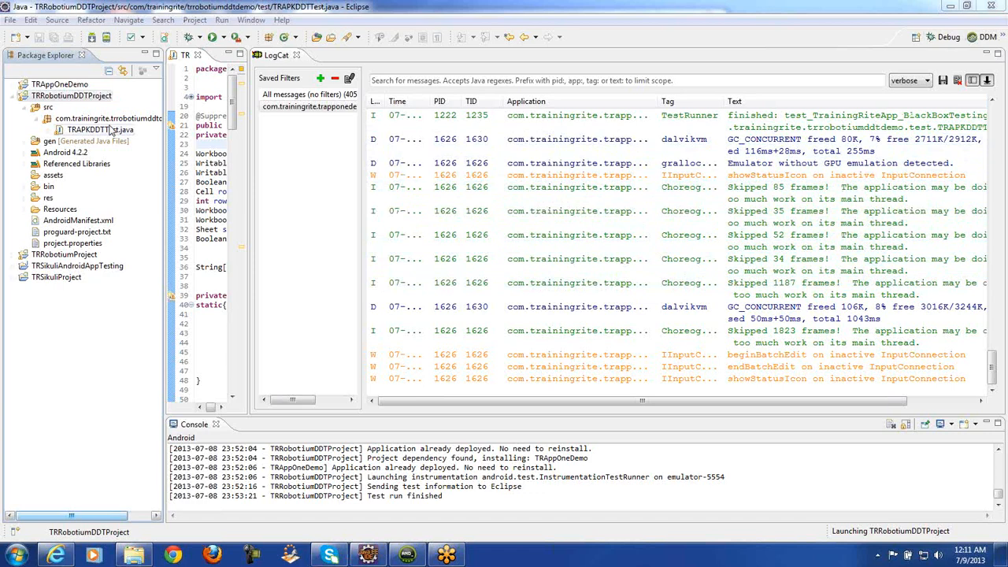
Run TRRobotiumDDTProject via Run As > Android JUnit Test and return to Eclipse for the result.
click(71, 96)
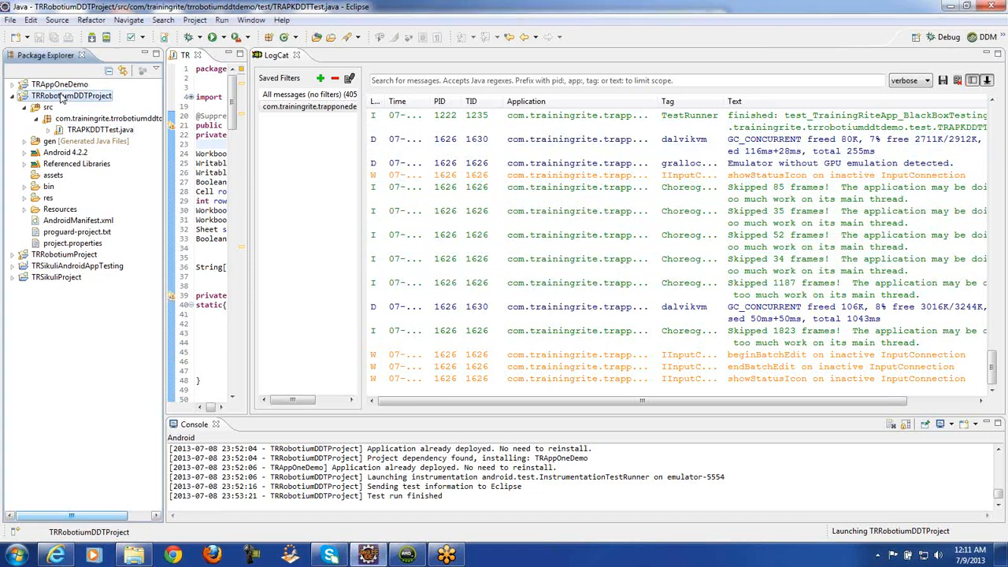
right_click(71, 96)
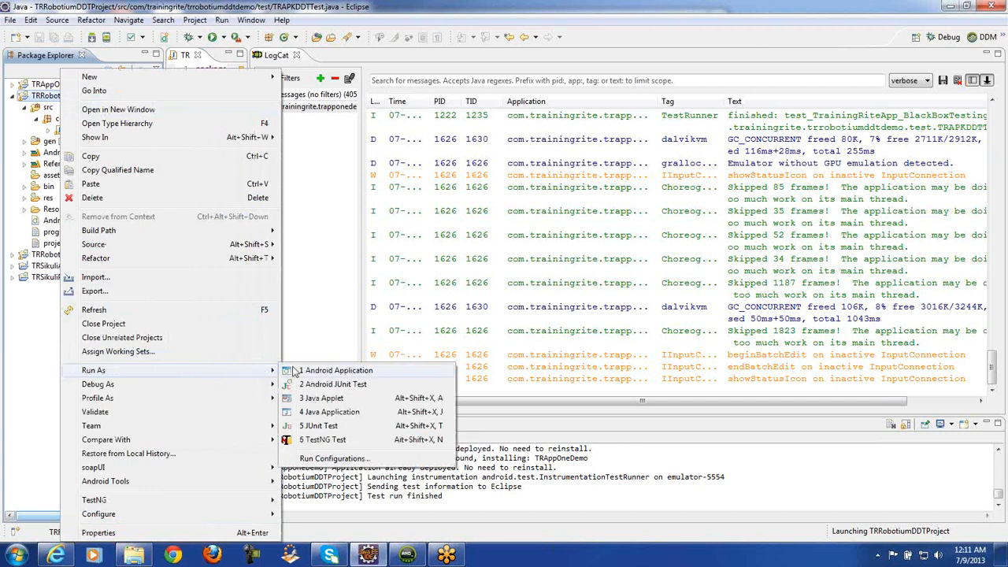
mouse_move(333, 384)
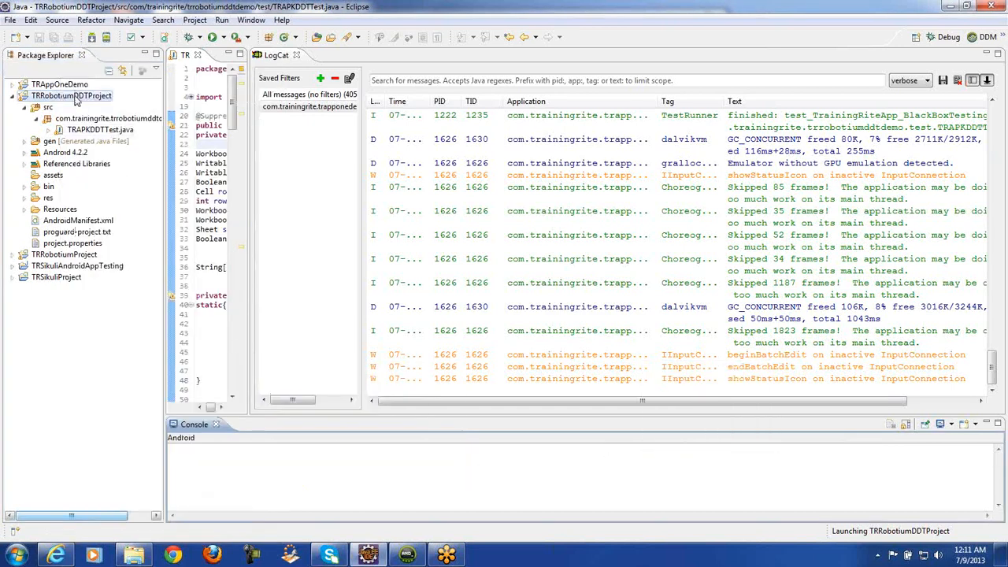
right_click(71, 96)
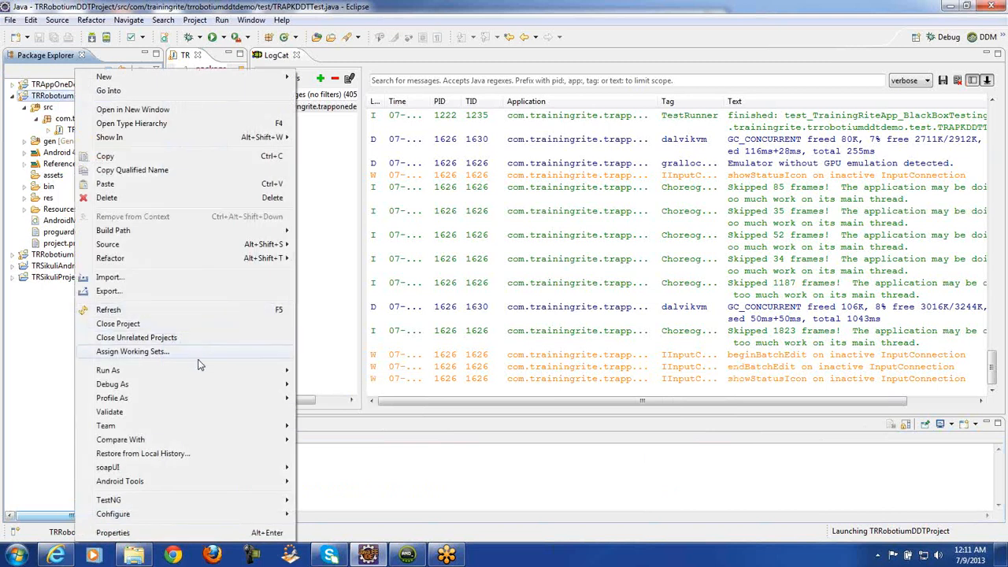
click(107, 370)
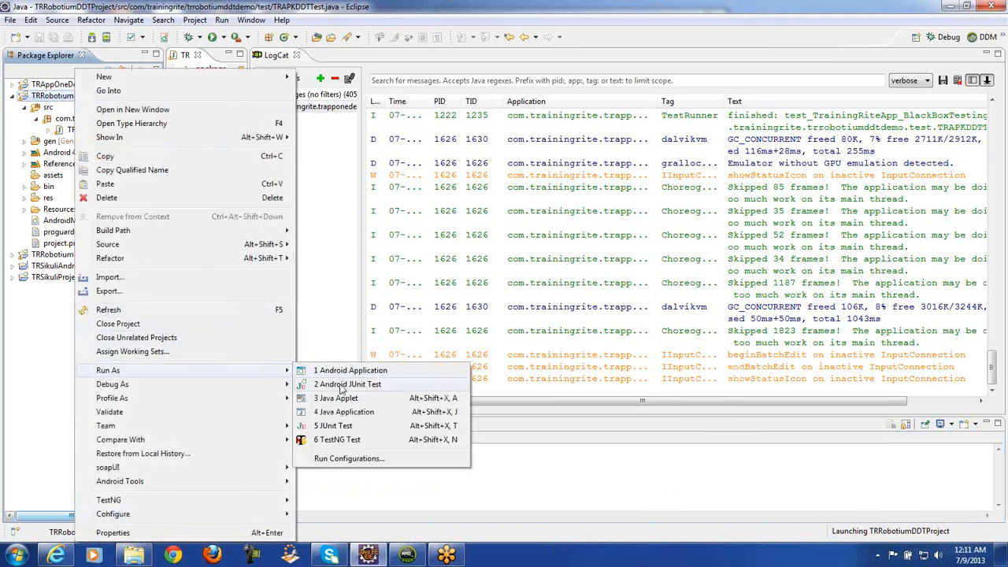
click(347, 384)
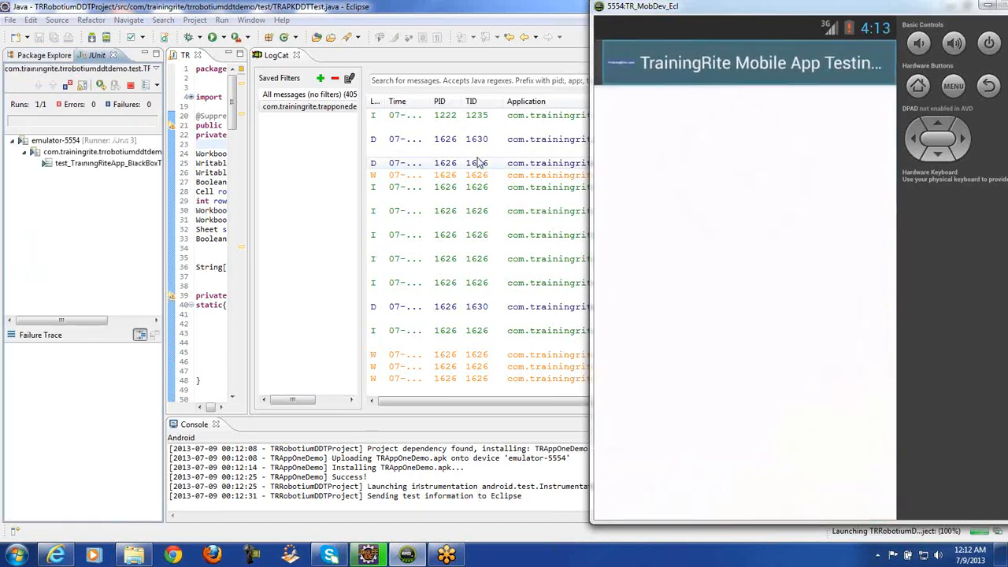
click(638, 6)
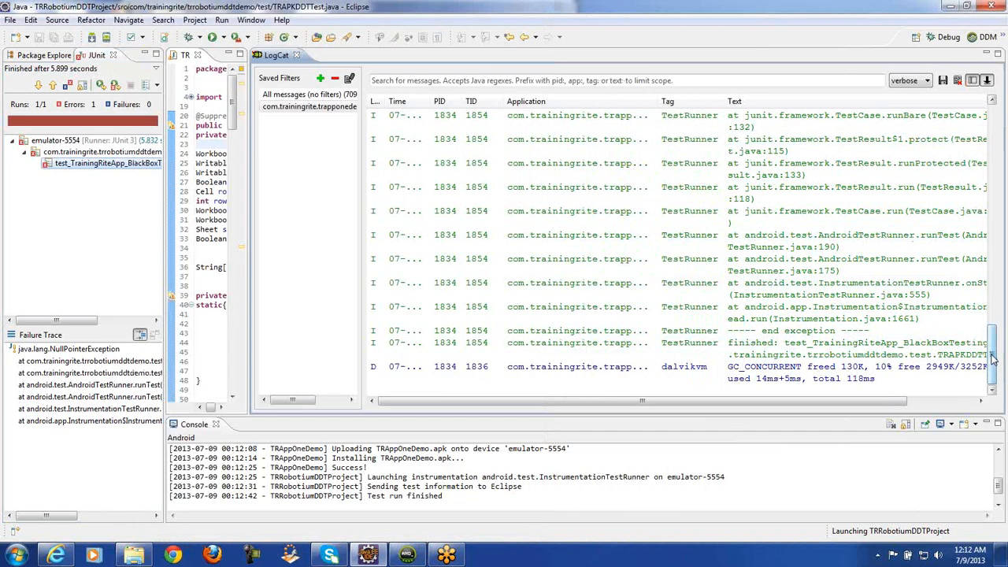
Scroll LogCat to the java.io.FileNotFoundException entries for TRAppsTestData.csv.
scroll(up, 3)
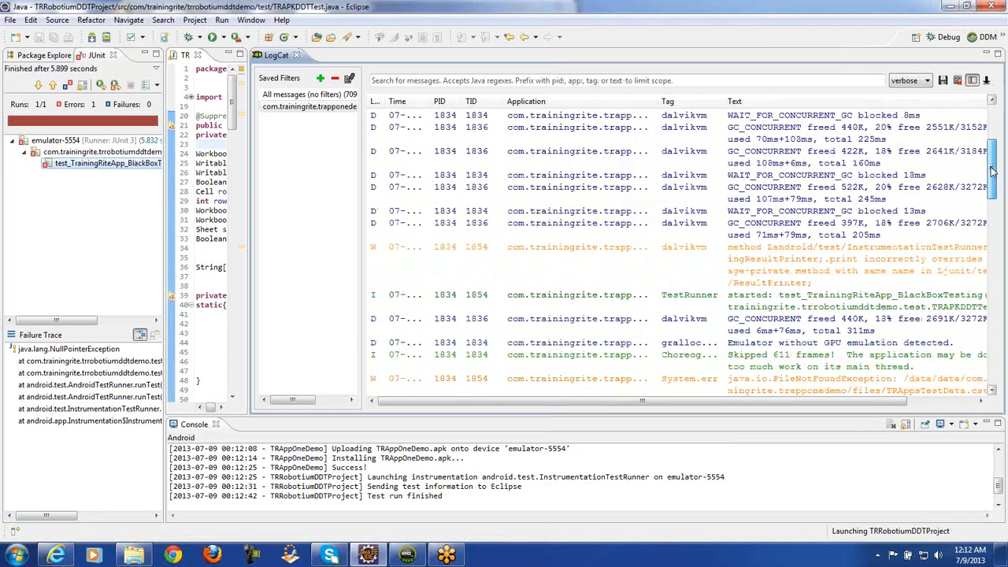
scroll(up, 3)
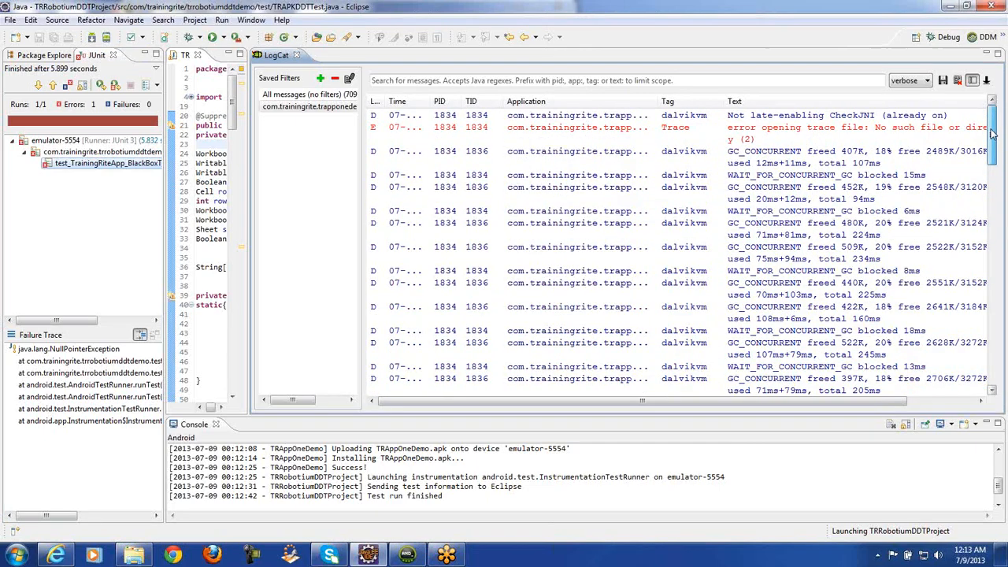
scroll(down, 3)
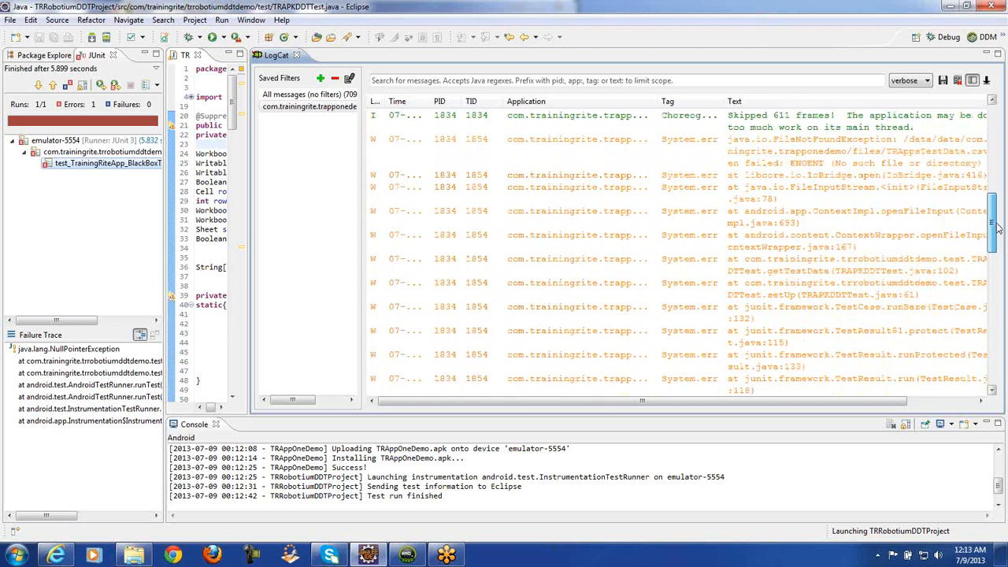
mouse_move(795, 167)
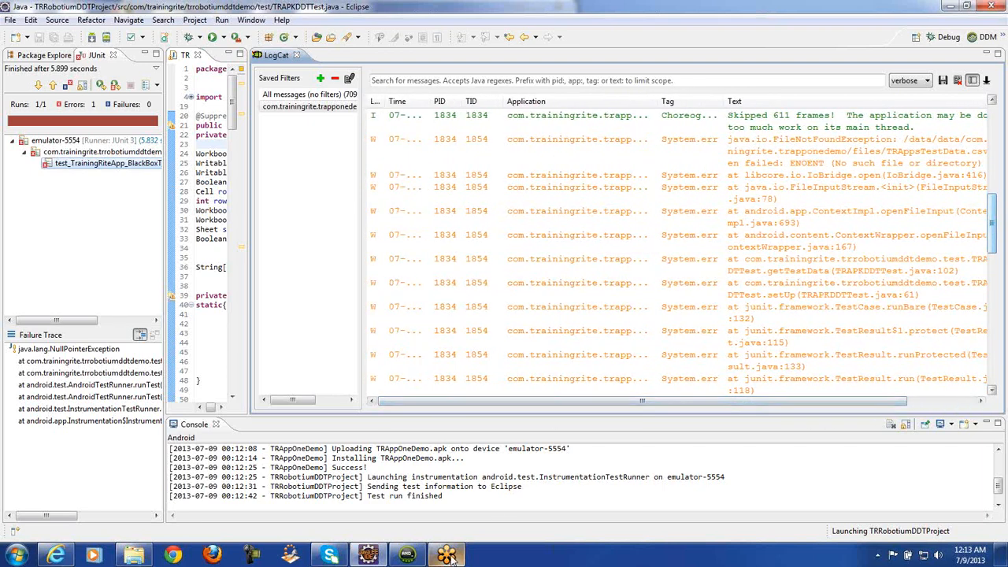
mouse_move(406, 554)
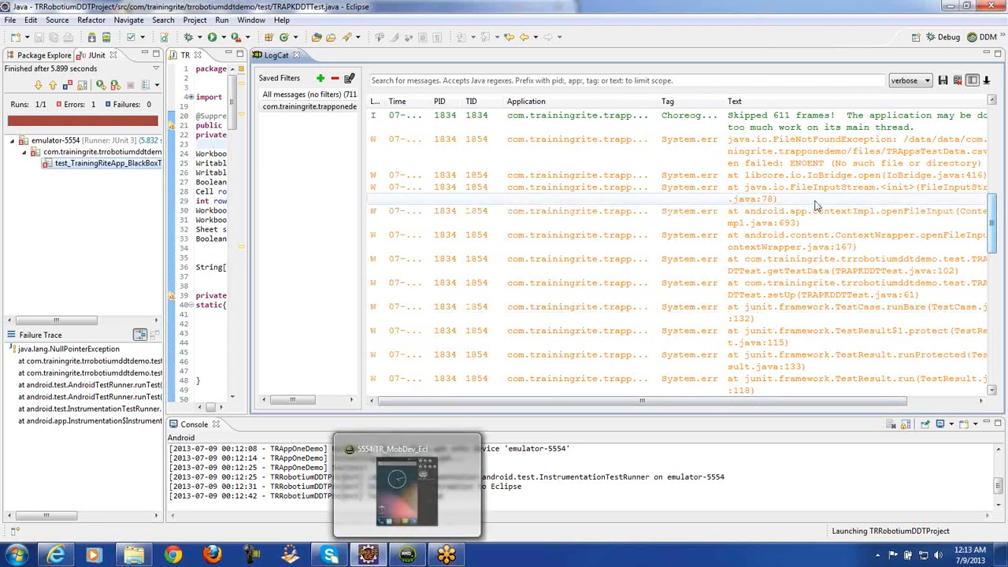
Check the emulator's app drawer, then put it away to reveal the DDMS perspective.
click(986, 37)
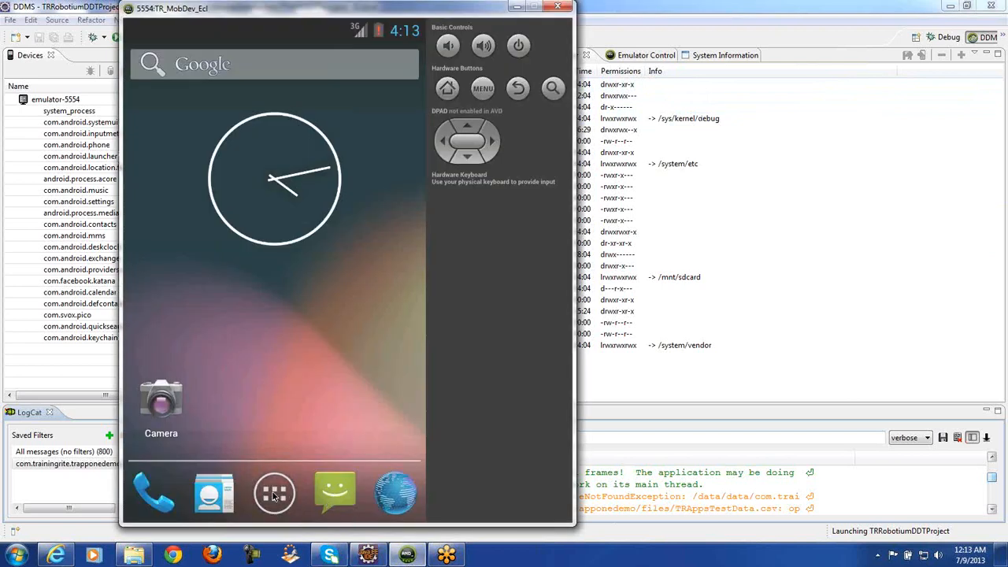
click(274, 493)
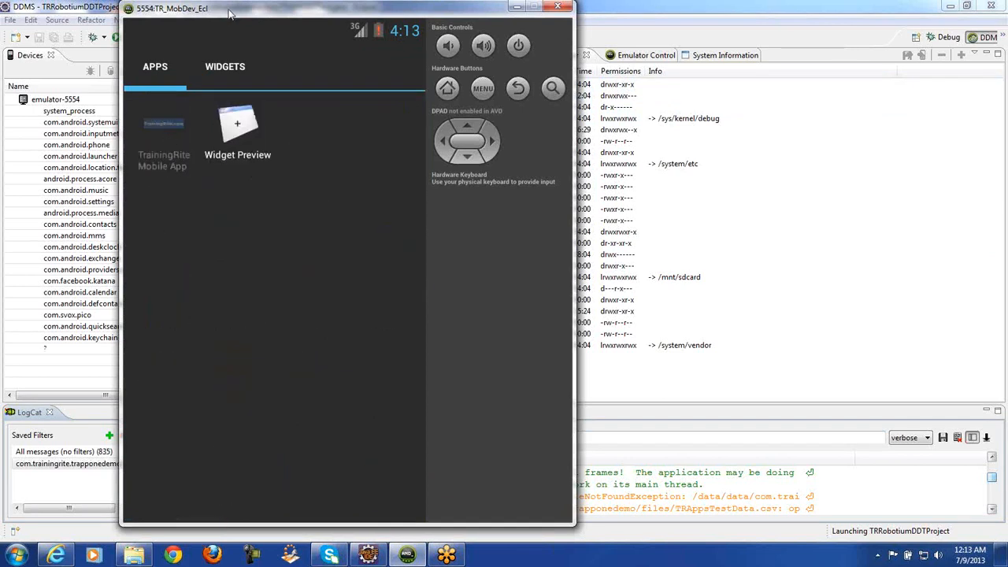
click(164, 126)
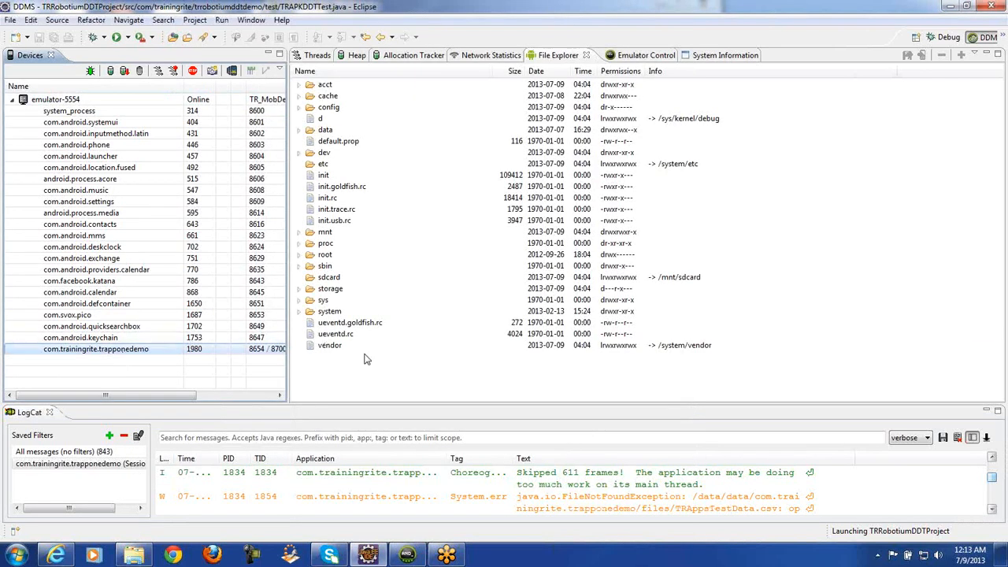
mouse_move(447, 390)
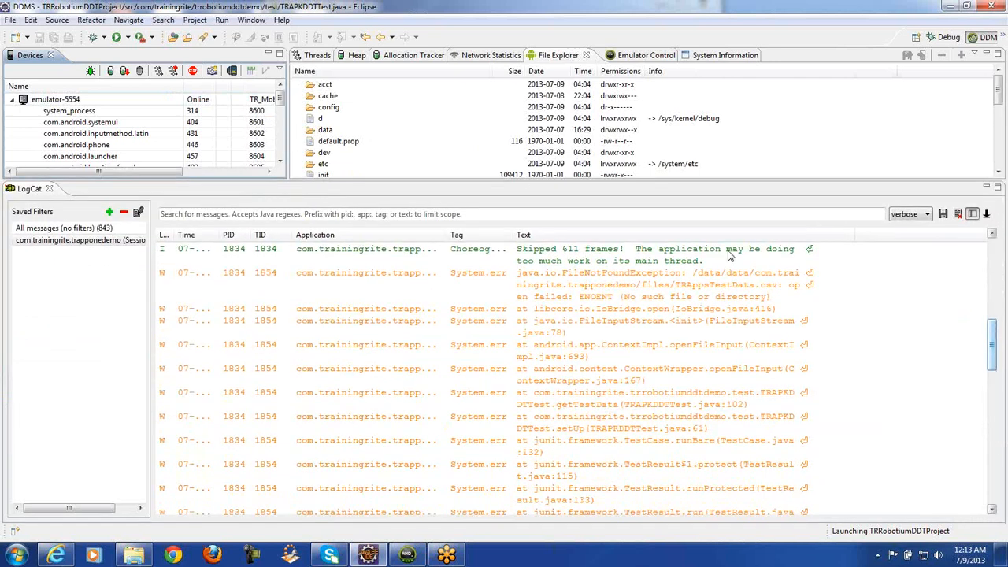
Scroll LogCat down through the NullPointerException trace in setUp to the test-finished message.
scroll(down, 3)
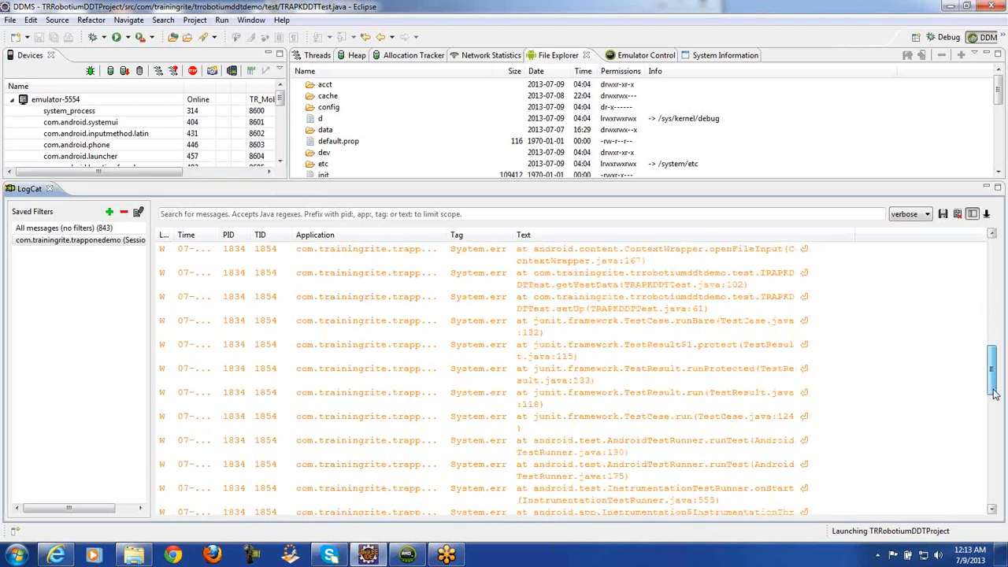
scroll(down, 3)
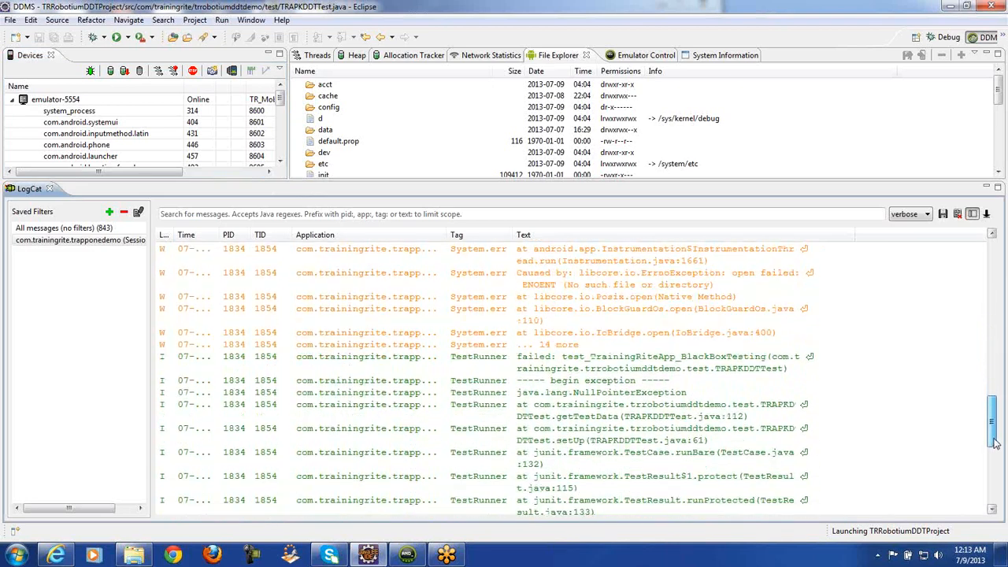
scroll(down, 3)
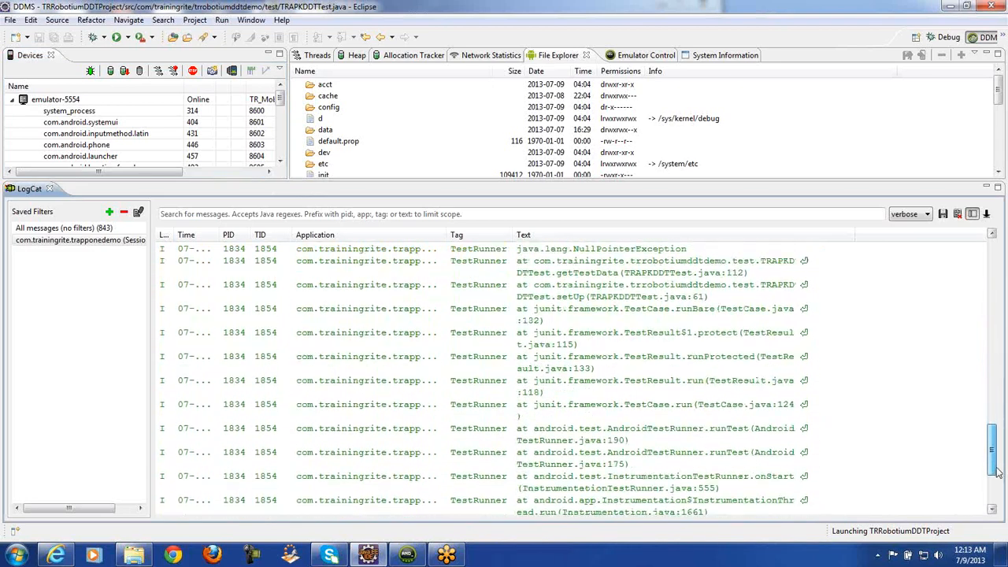
scroll(down, 3)
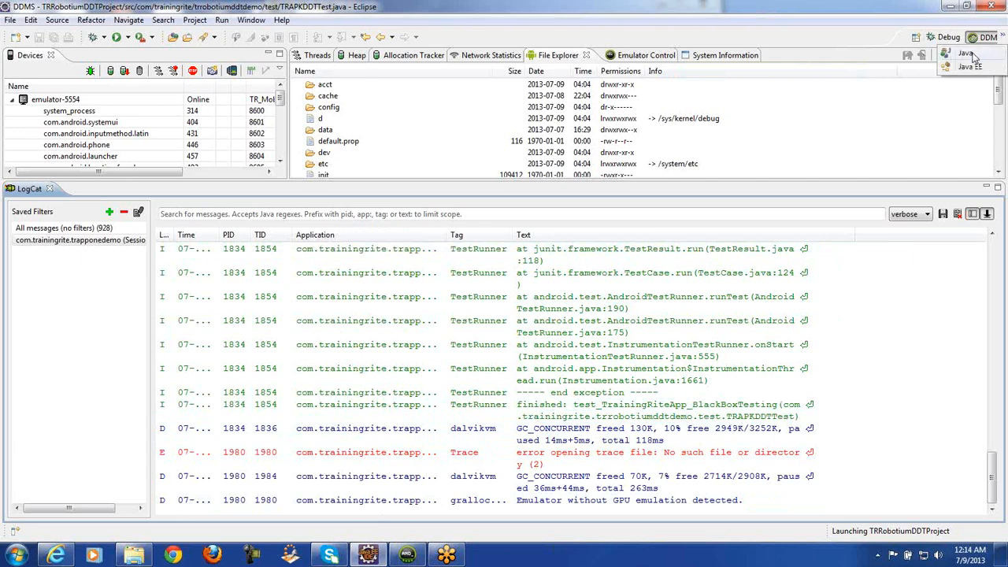
Switch to the Java perspective and rerun TRRobotiumDDTProject as an Android JUnit test.
click(965, 53)
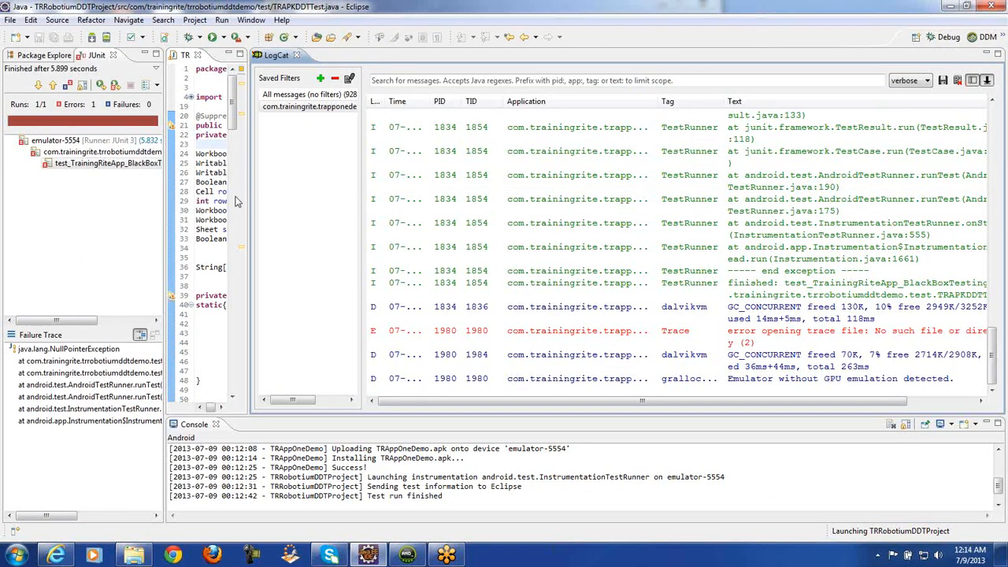
mouse_move(116, 61)
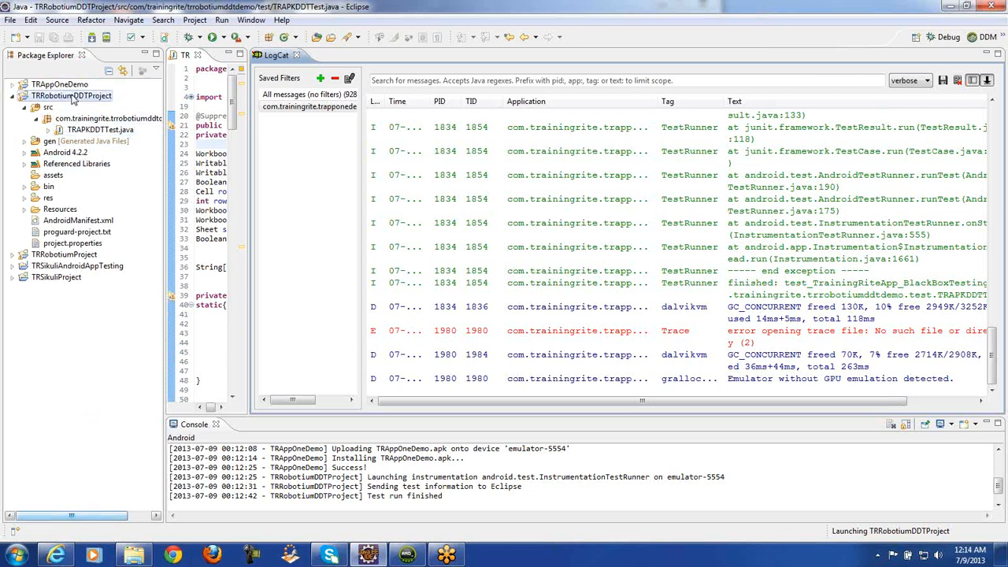
right_click(71, 96)
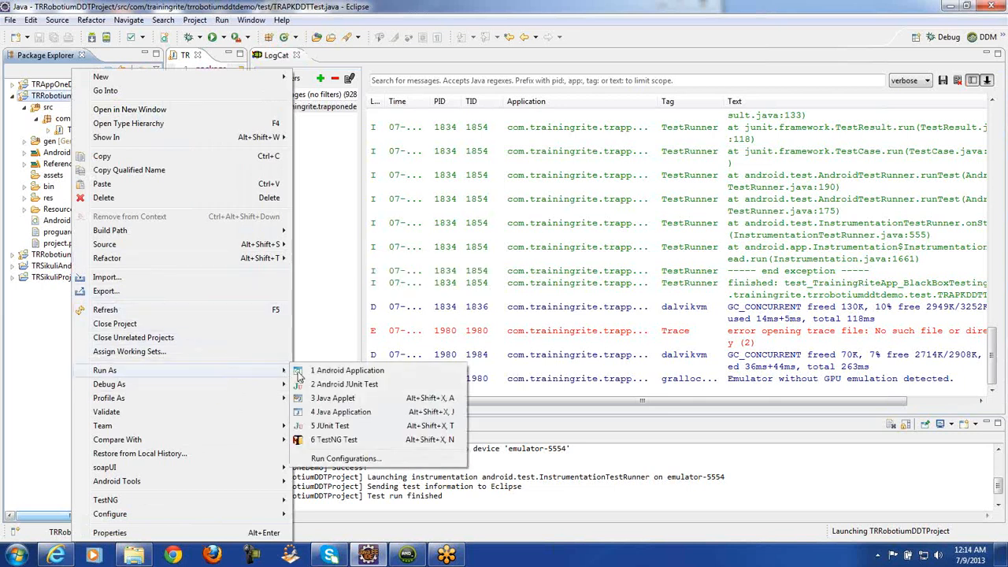
click(343, 385)
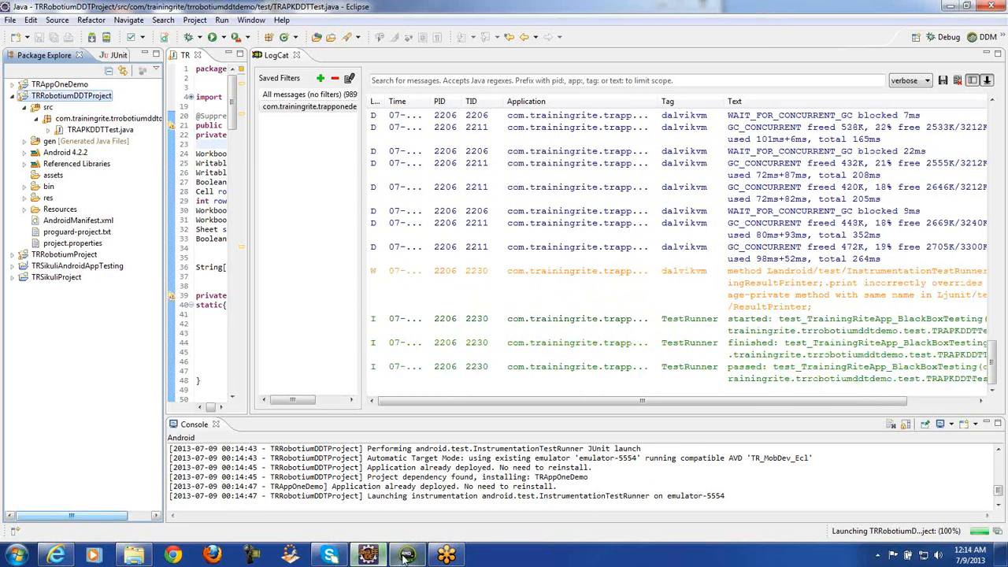
Bring Eclipse forward and expand TRRobotiumDDTProject in the Package Explorer.
click(406, 555)
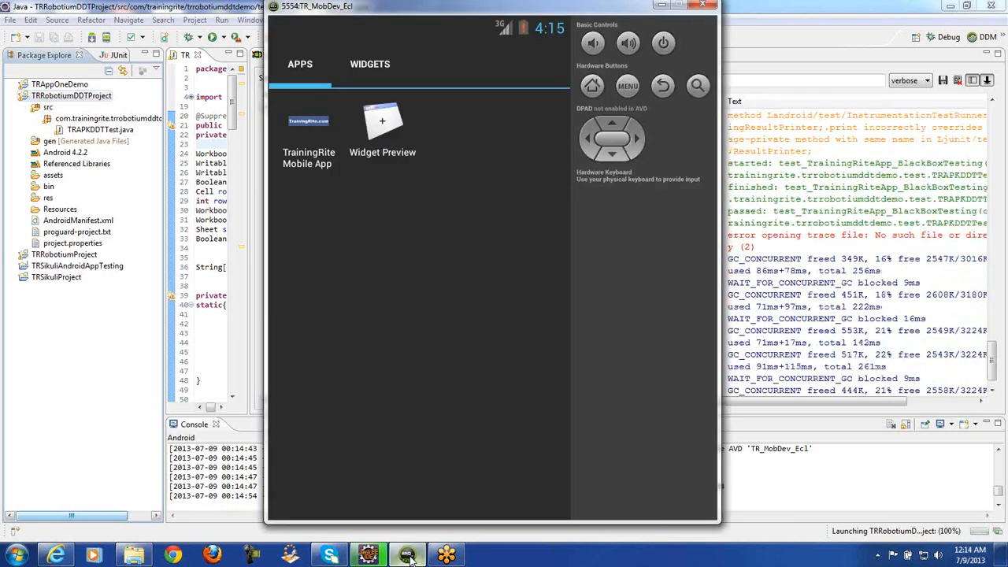
click(98, 55)
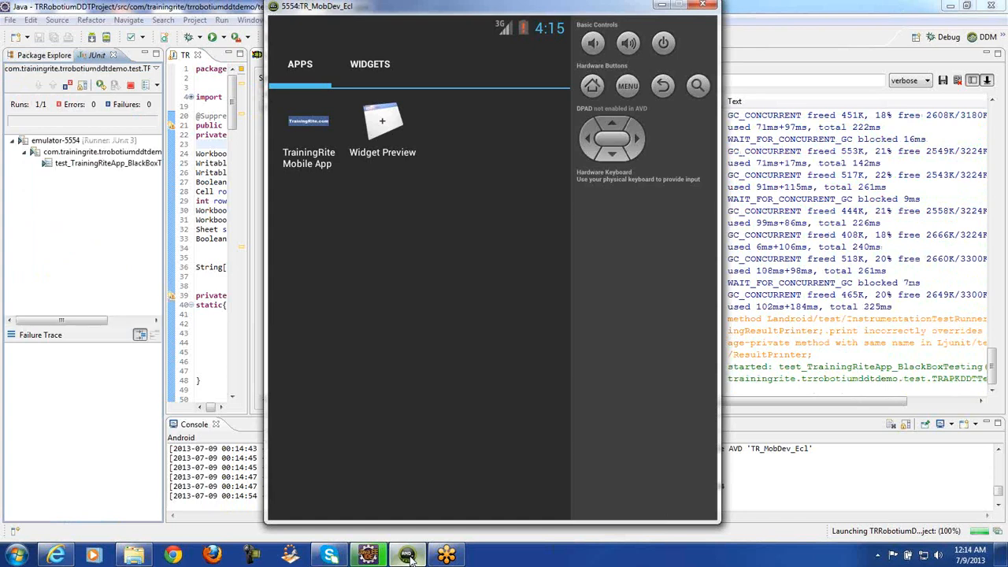
click(309, 129)
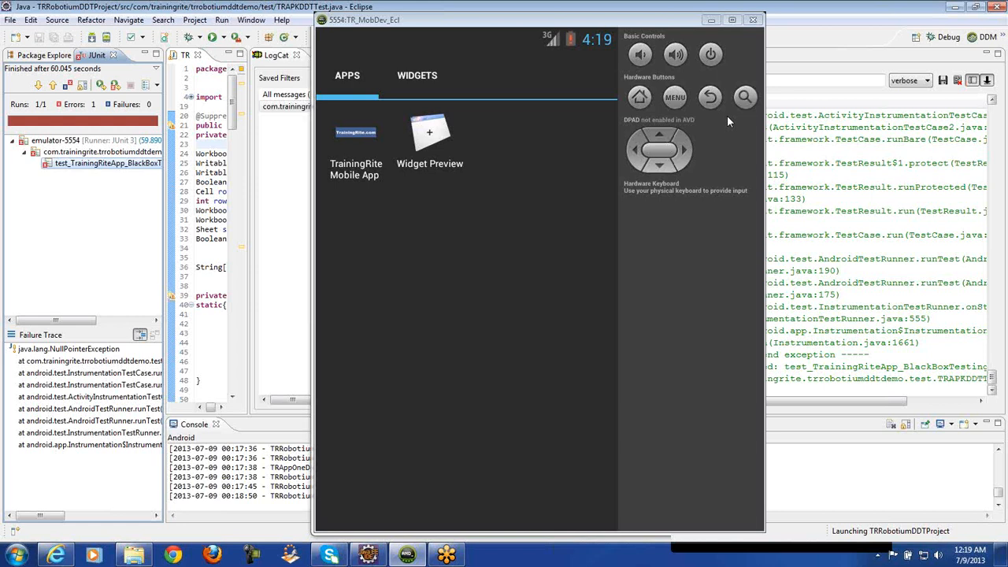
mouse_move(683, 135)
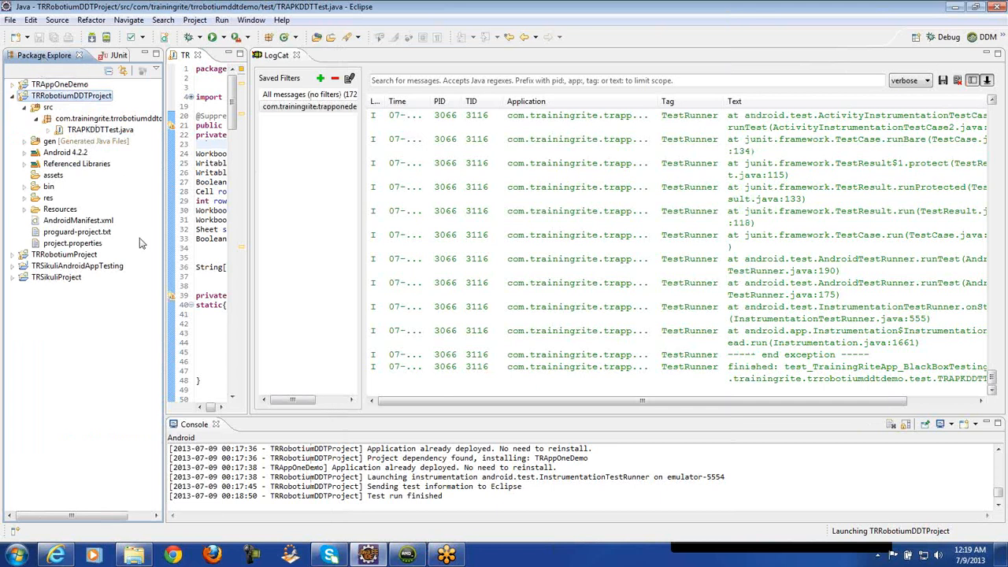
mouse_move(258, 238)
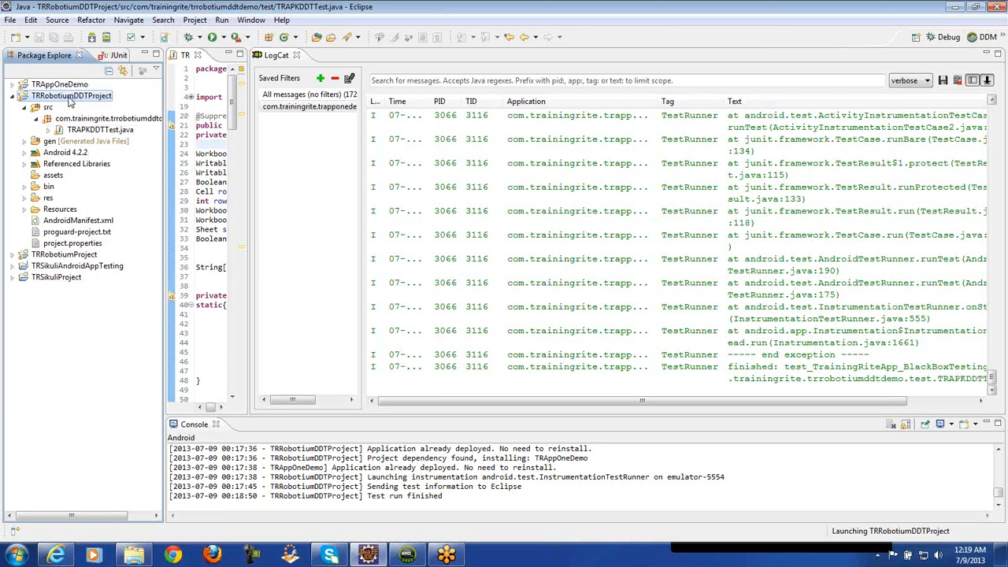
Rerun the project as an Android JUnit Test and bring the emulator window forward.
right_click(71, 96)
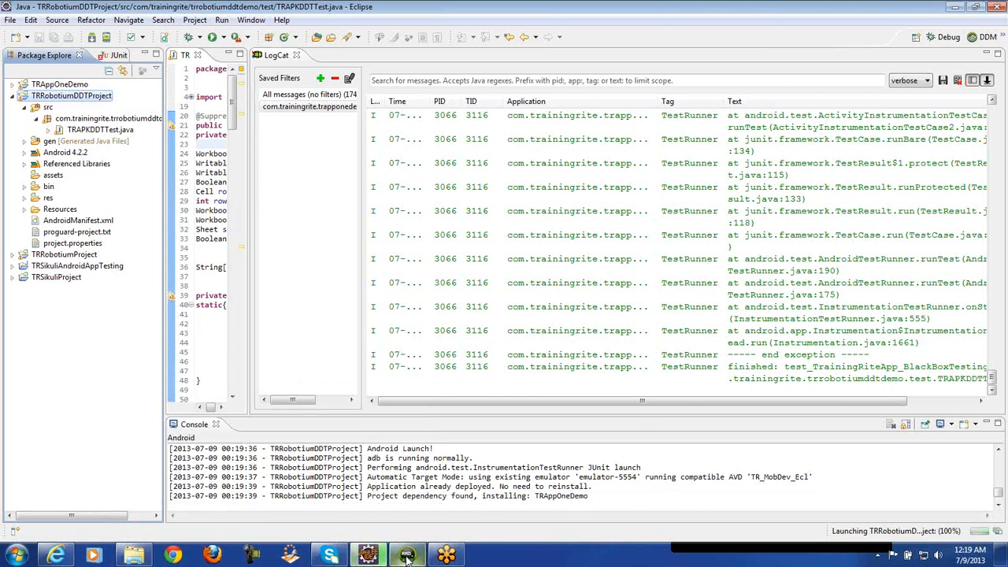
mouse_move(406, 555)
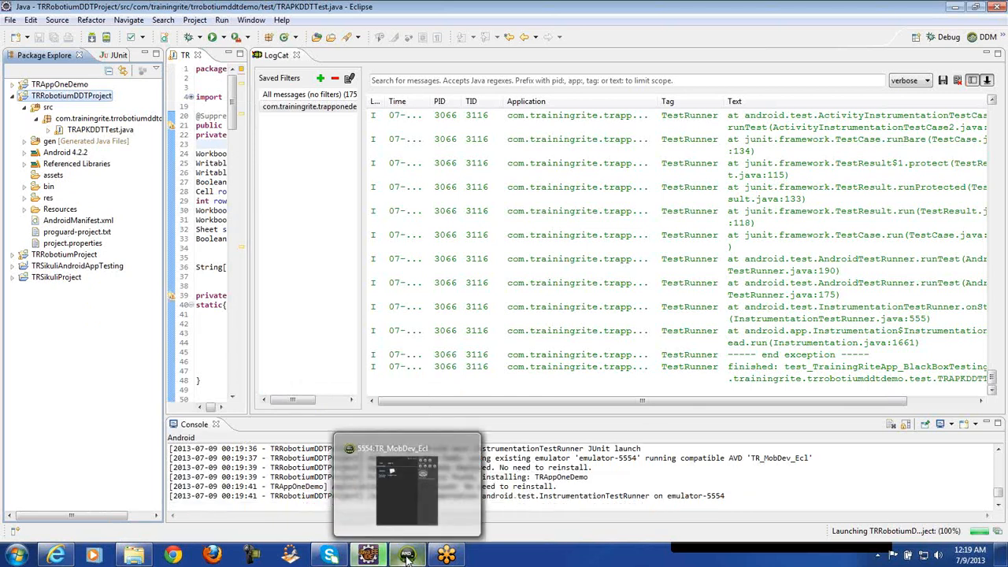
click(407, 554)
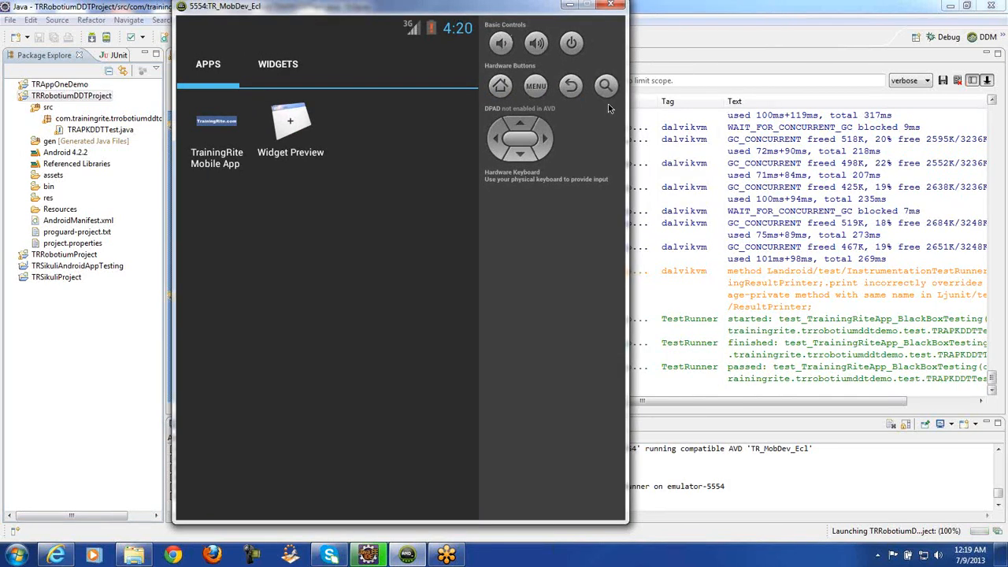
scroll(down, 3)
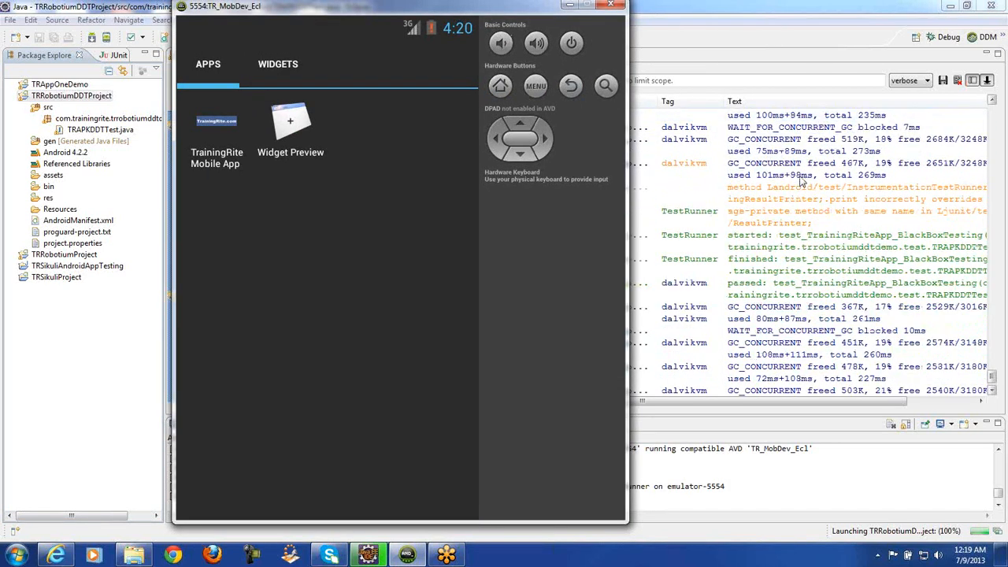
scroll(down, 3)
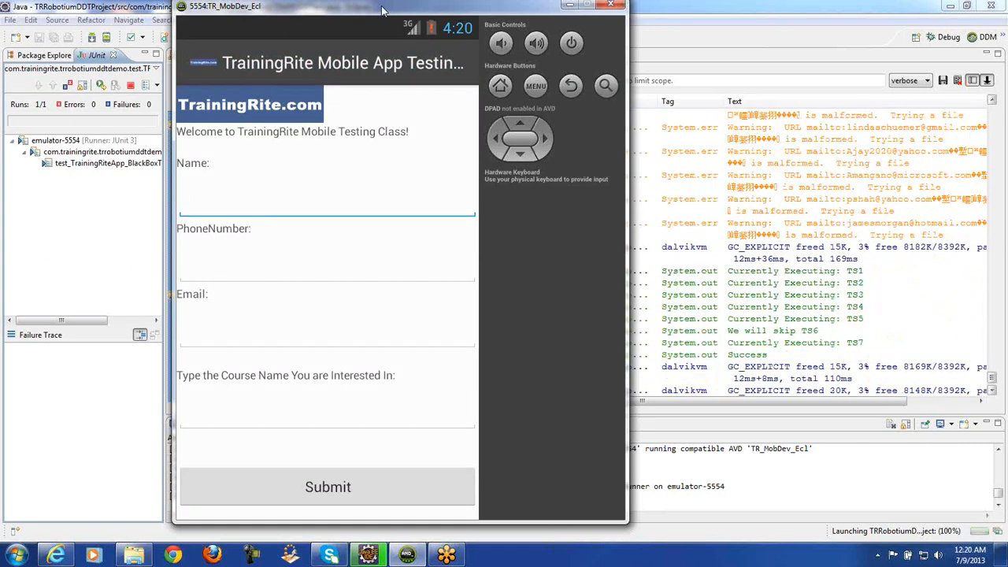
text(John Smith)
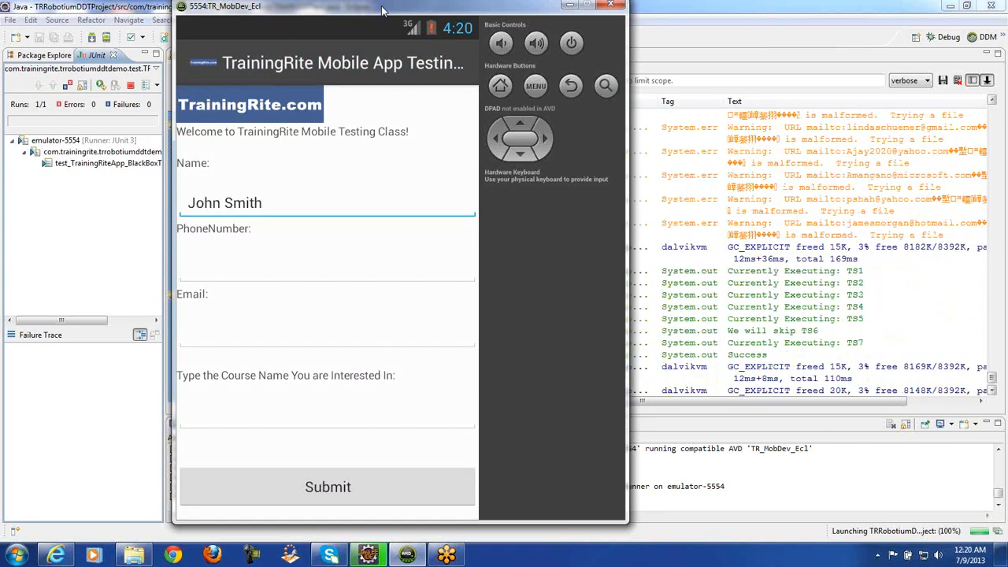
text(212-555-1212)
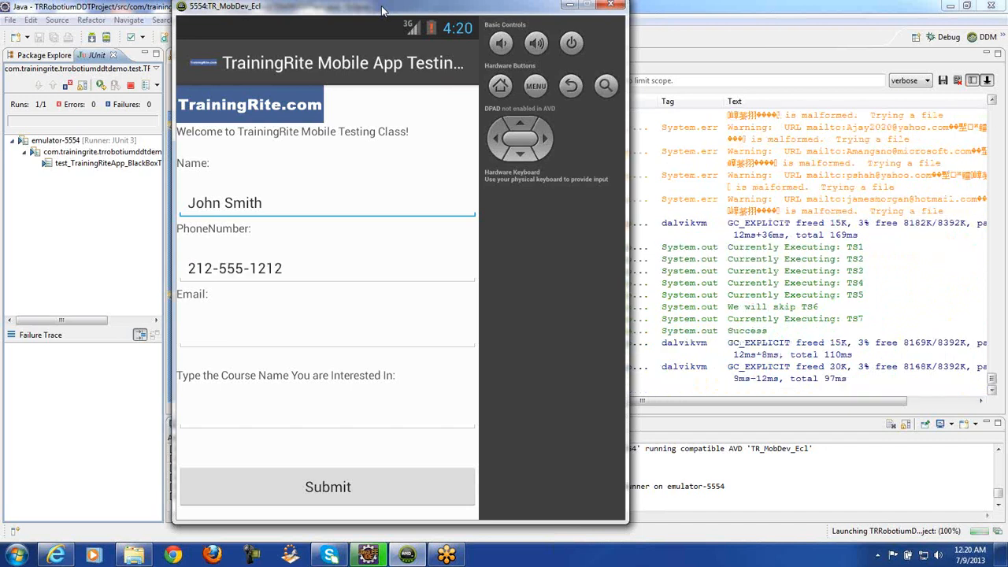
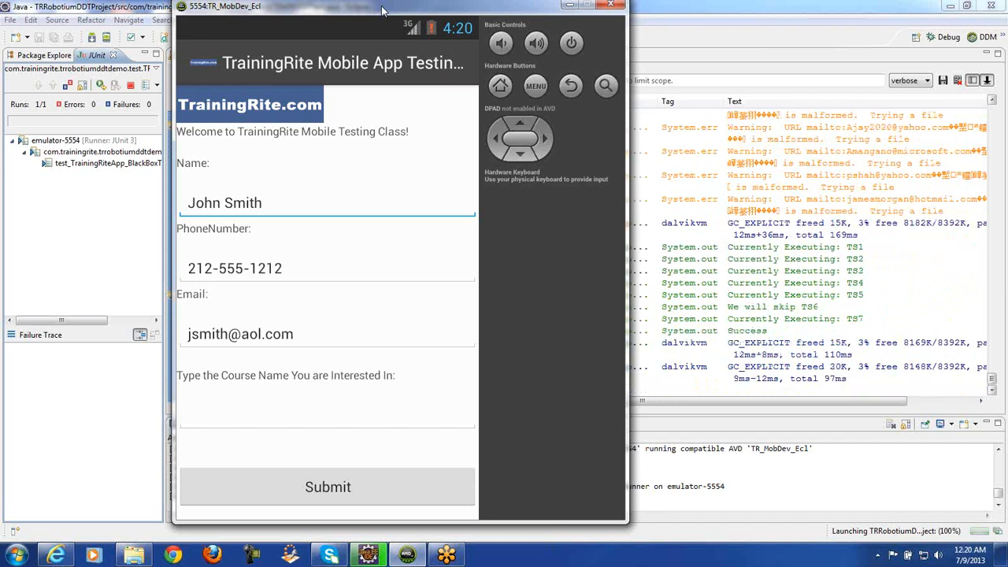
text(SoapUI Web Service Testing)
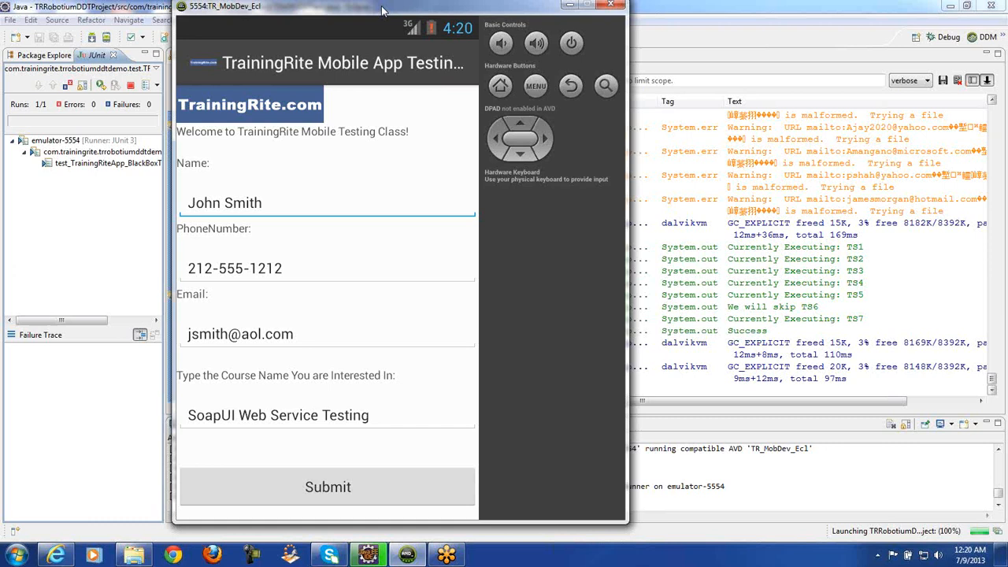
click(327, 487)
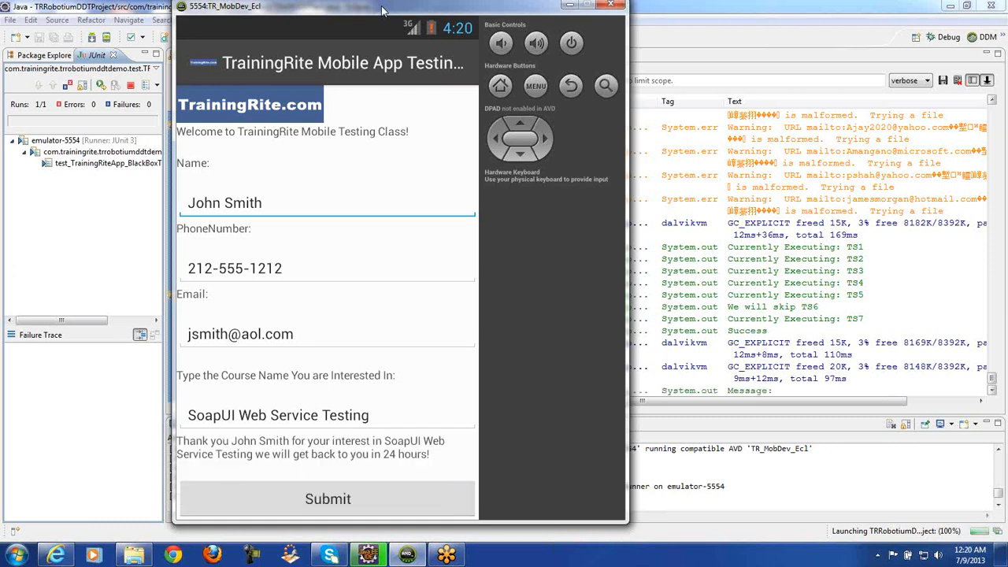
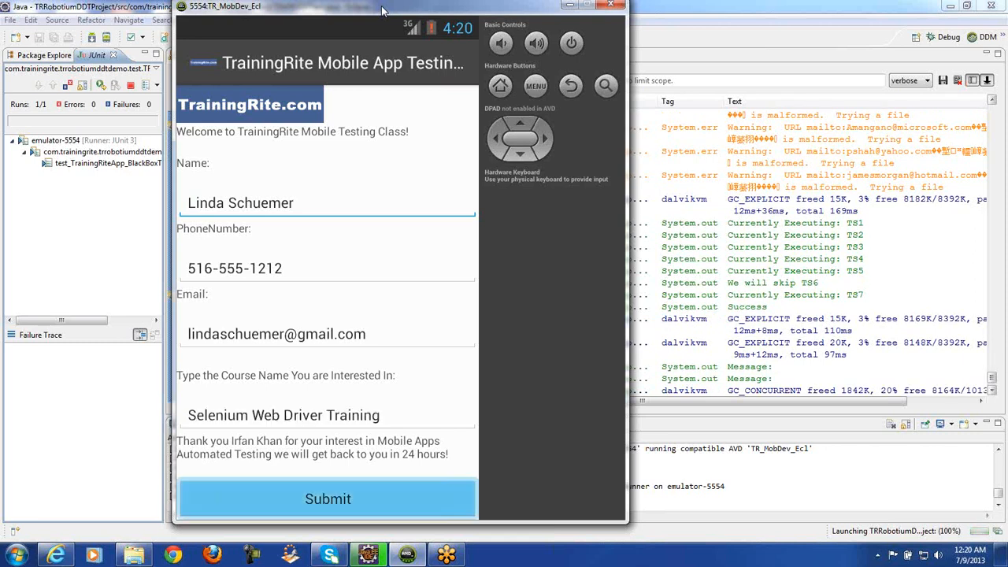
click(327, 498)
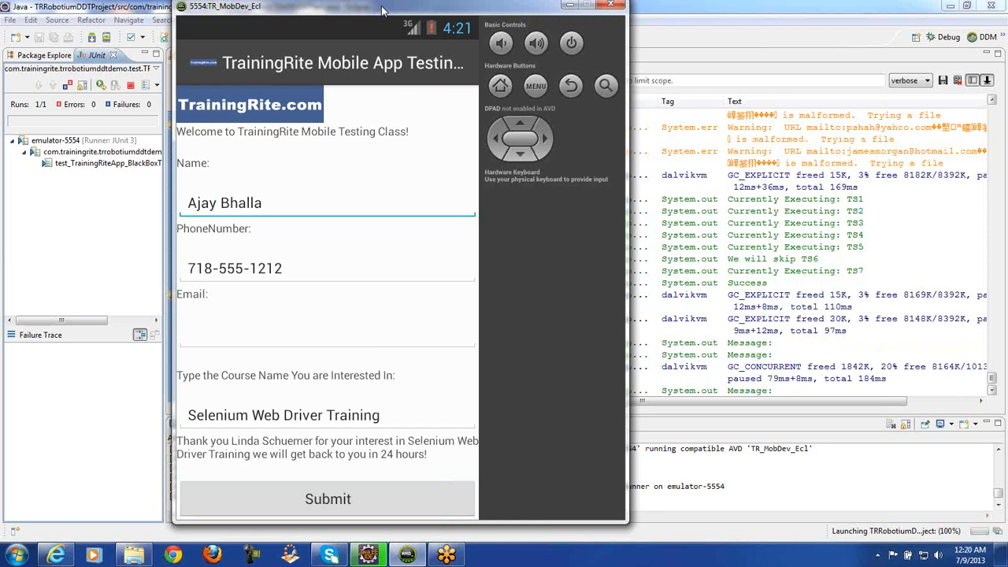
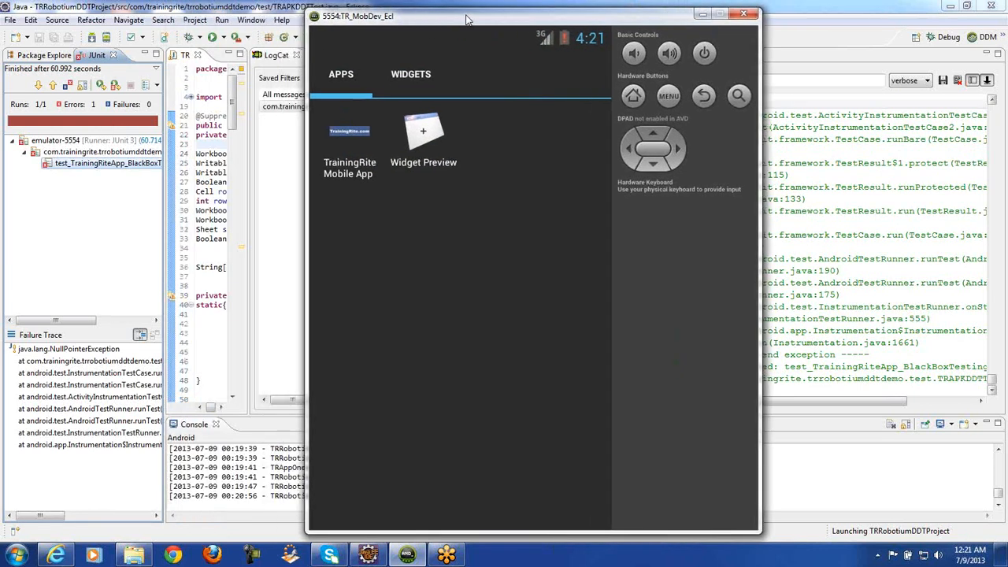
Shift the emulator window down so LogCat's exception trace is visible.
drag(465, 15, 518, 22)
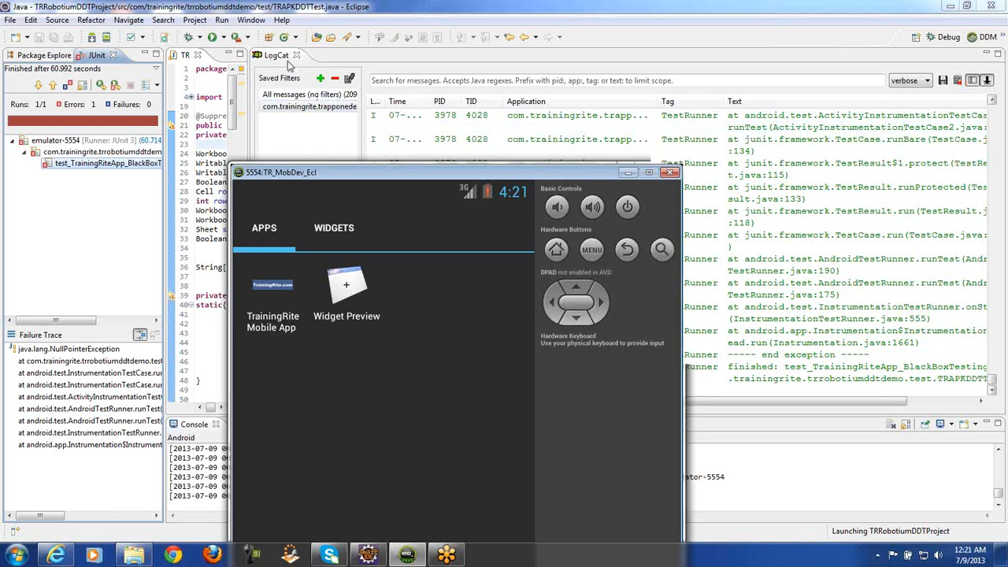
mouse_move(286, 66)
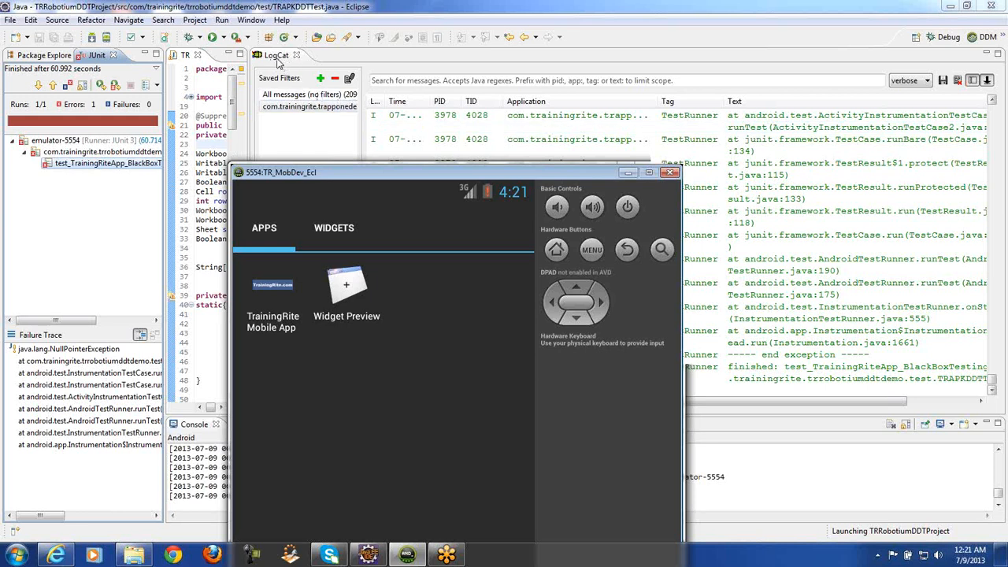
mouse_move(873, 348)
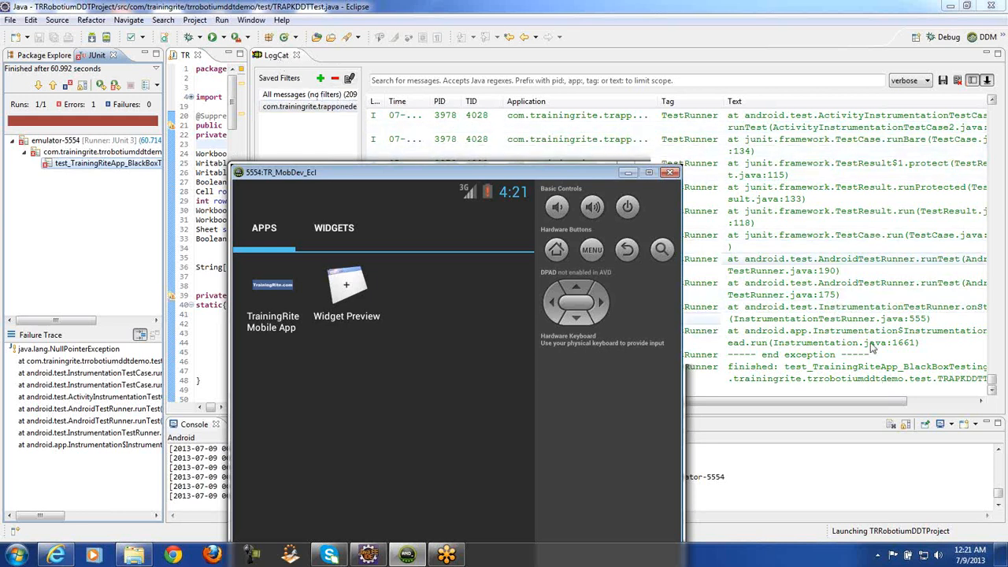
mouse_move(854, 156)
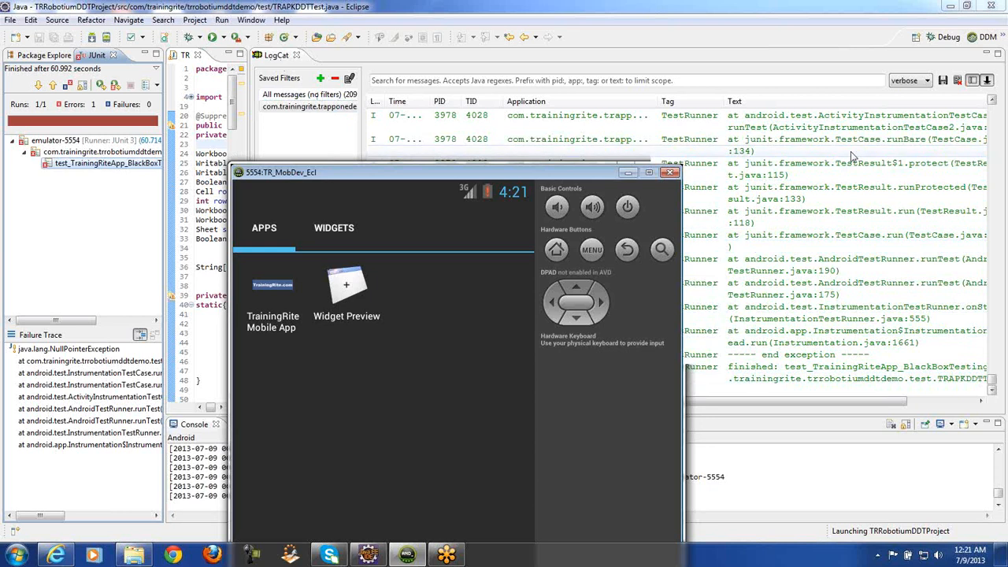
mouse_move(921, 145)
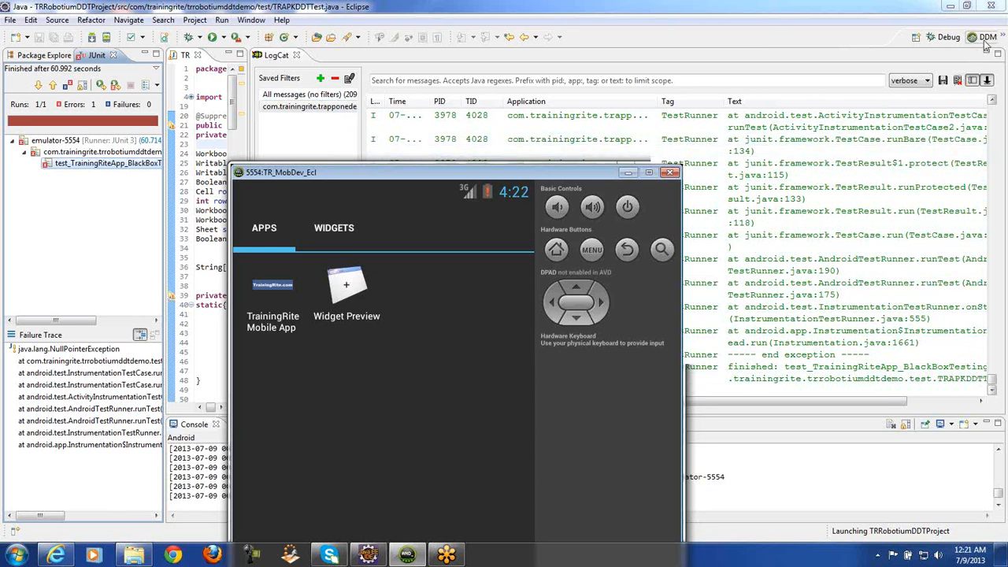
Switch to the DDMS perspective and scroll LogCat to review the run.
click(985, 38)
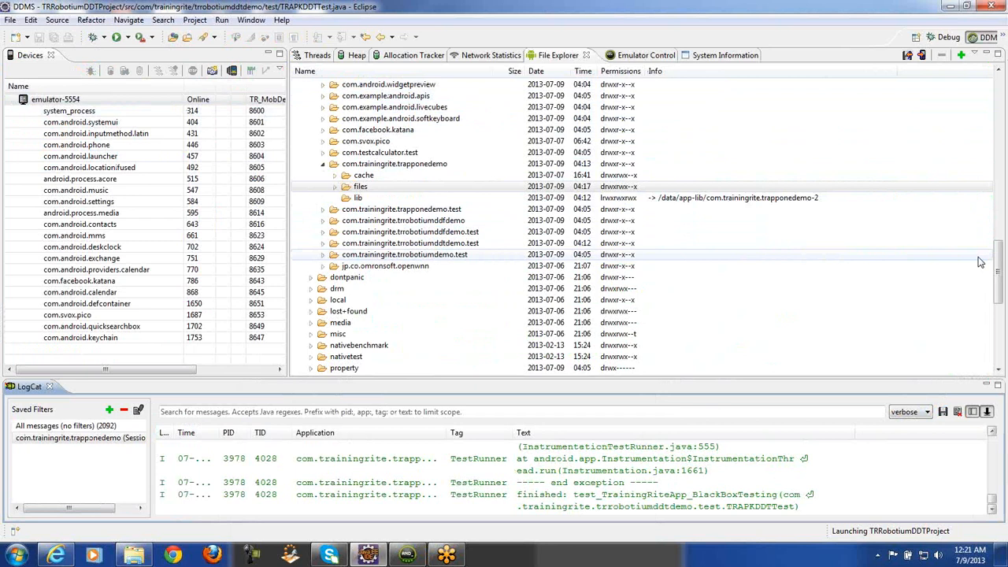
scroll(up, 3)
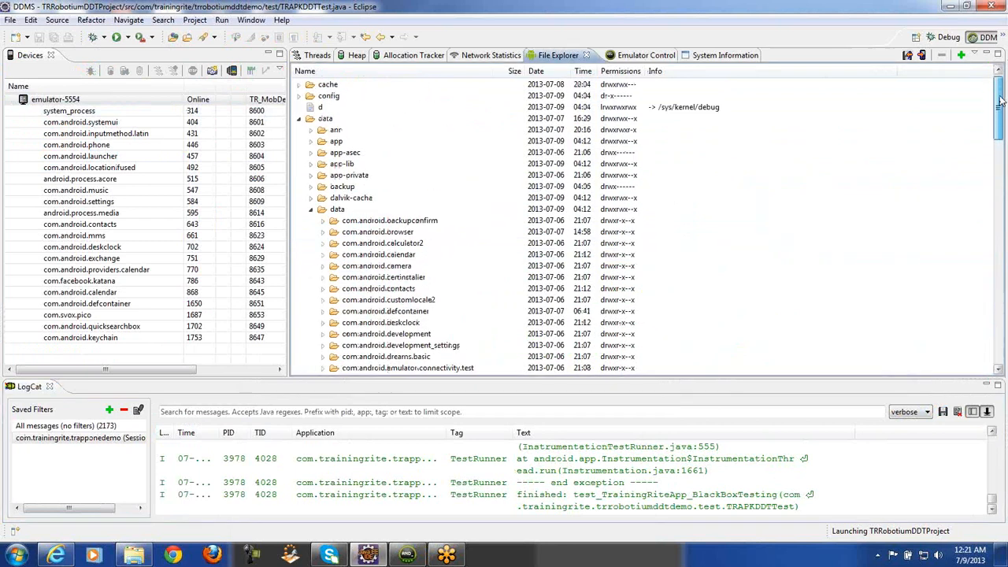
scroll(up, 3)
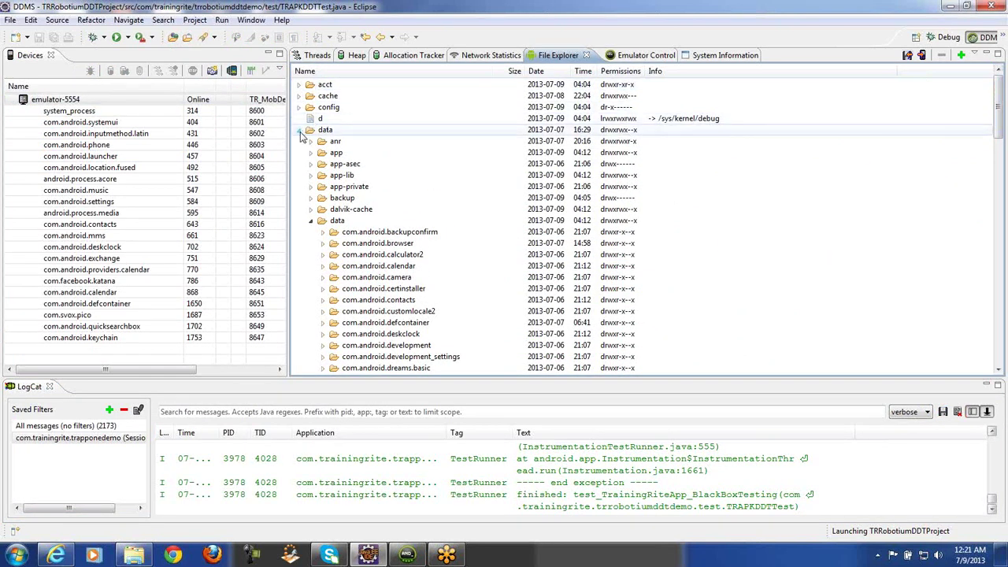
click(299, 129)
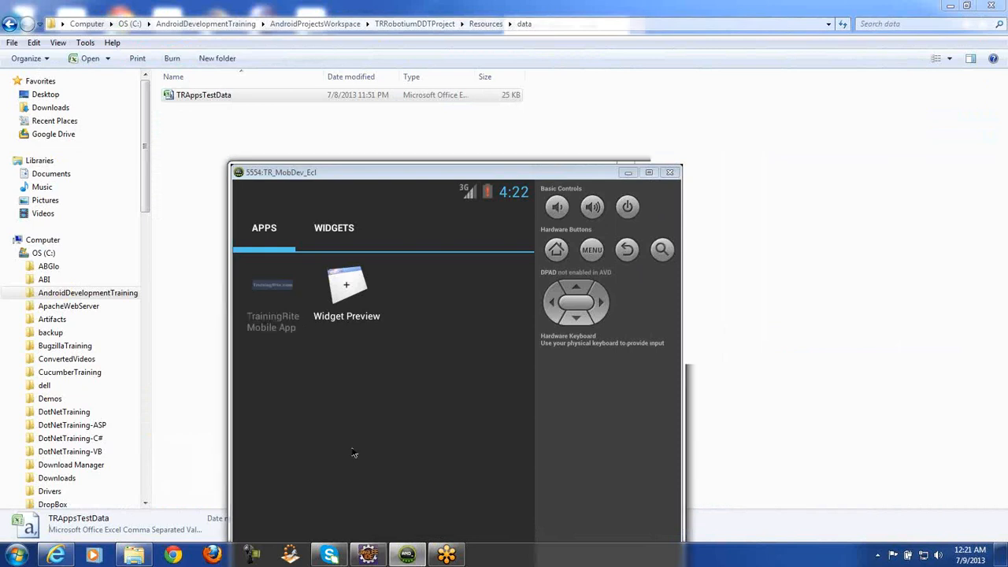
click(271, 296)
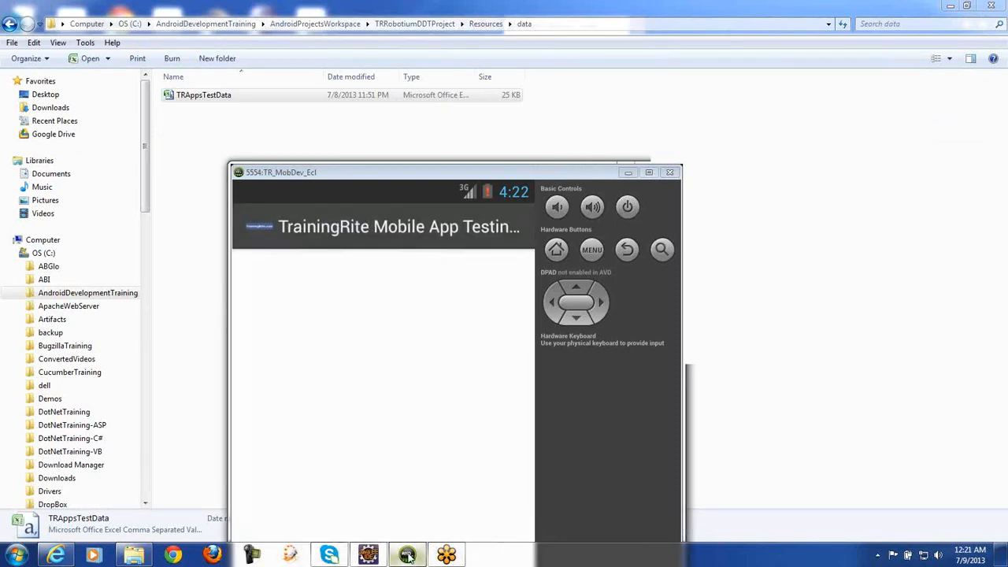
click(408, 555)
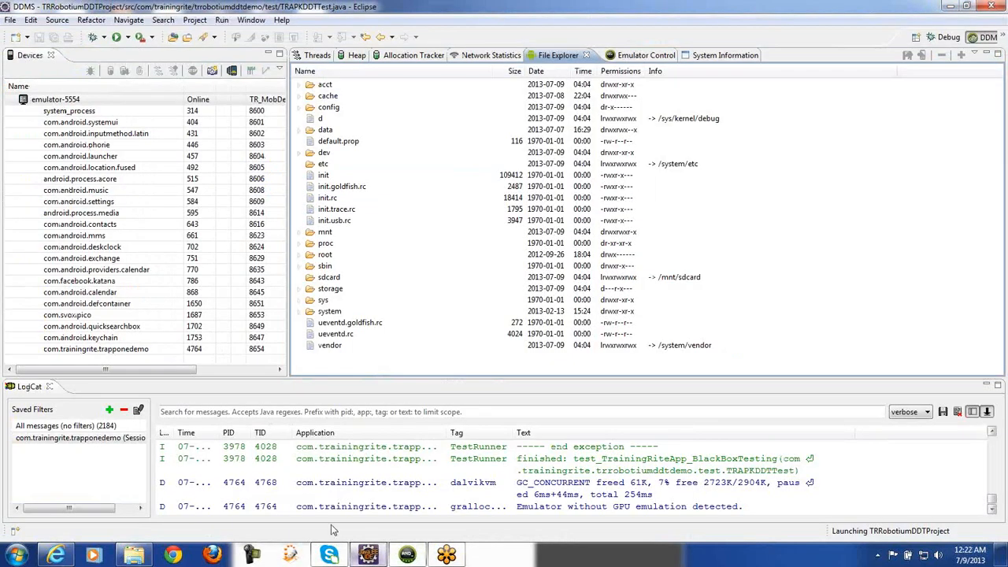
click(95, 350)
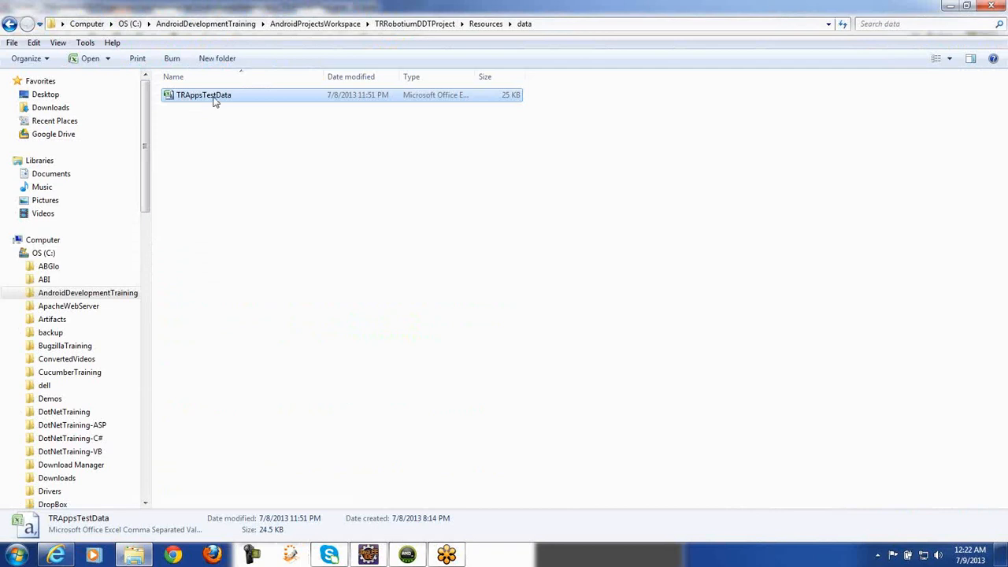
Open the TRAppsTestData workbook and dismiss the VB automation error.
double_click(203, 94)
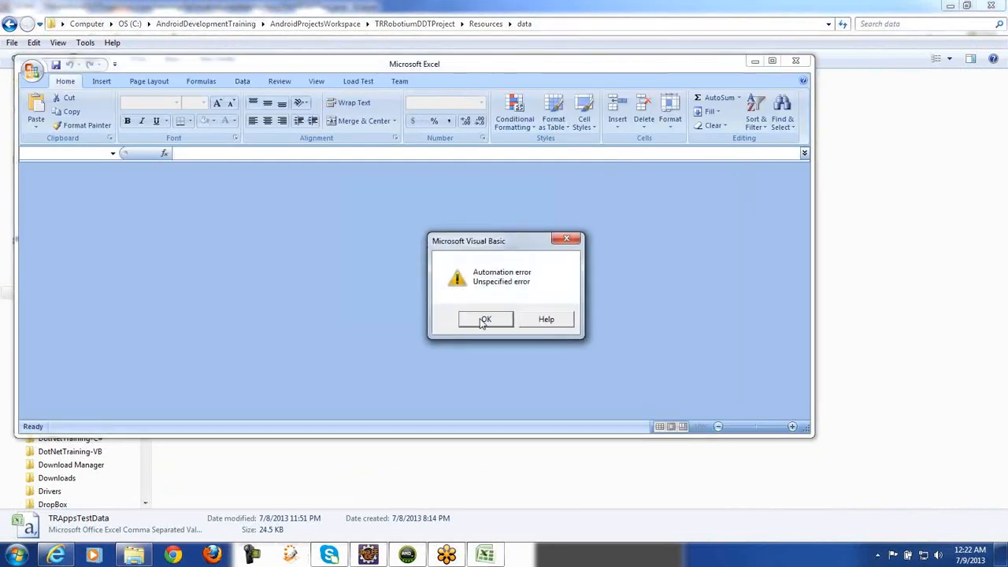
click(485, 318)
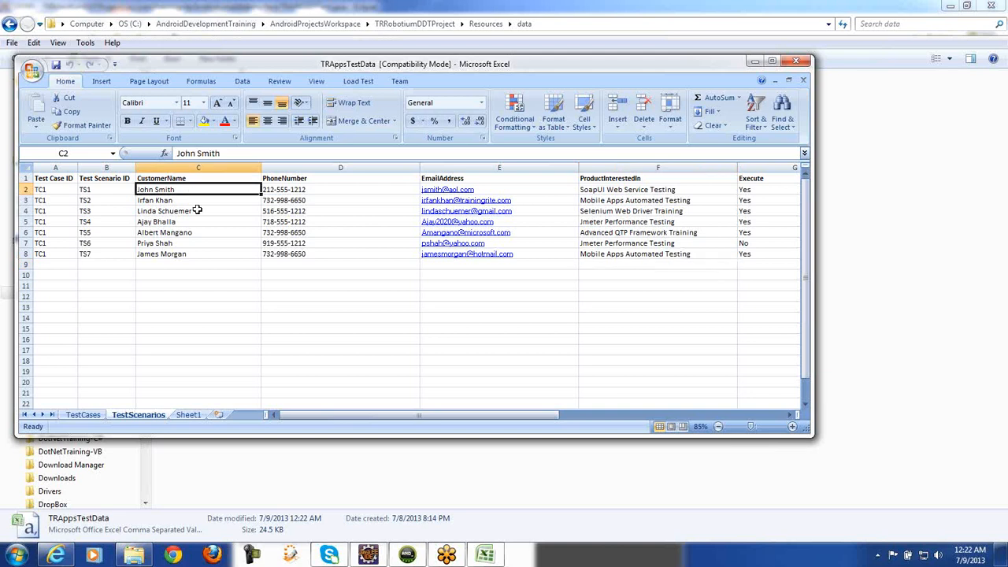
click(198, 200)
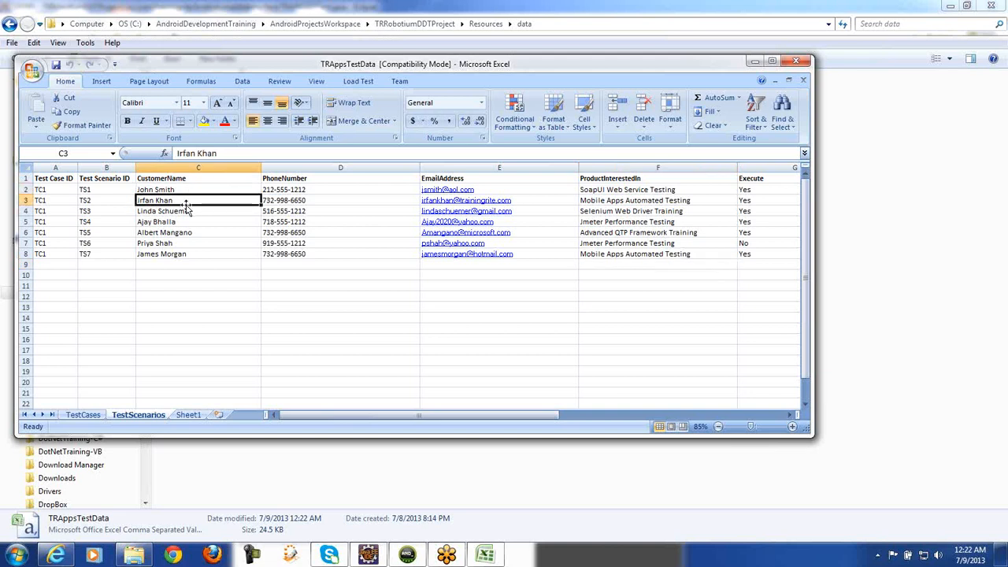
click(198, 220)
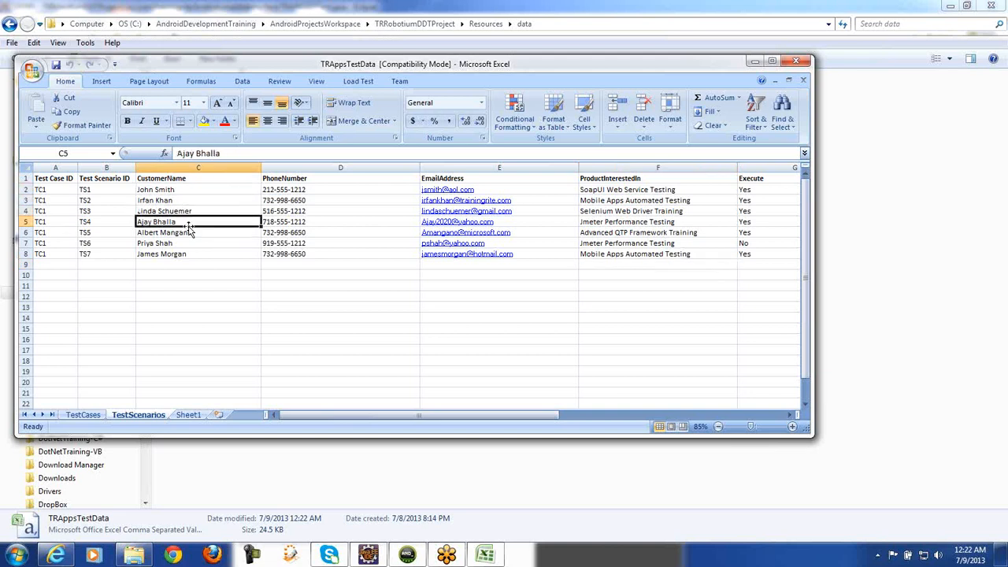
click(199, 243)
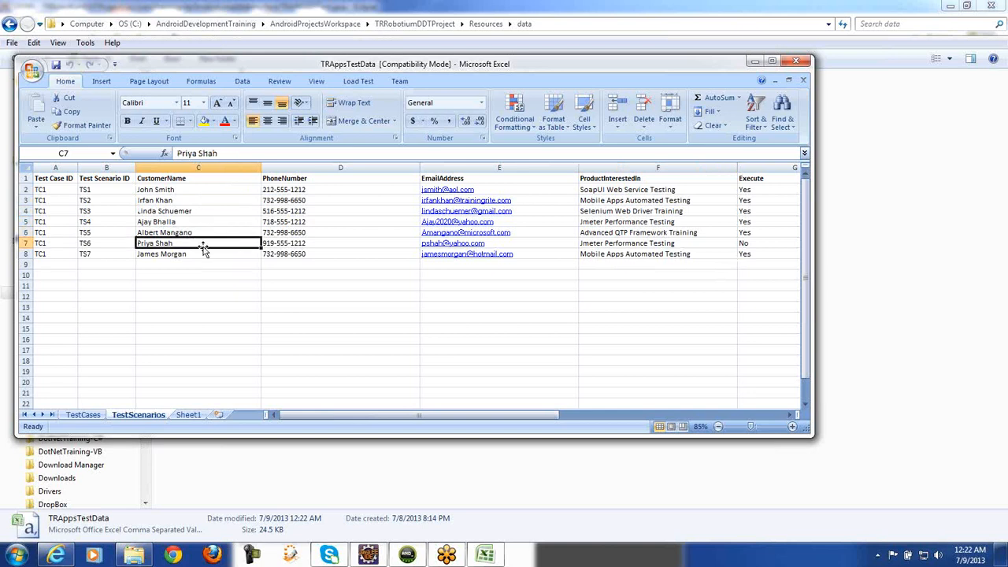
mouse_move(752, 239)
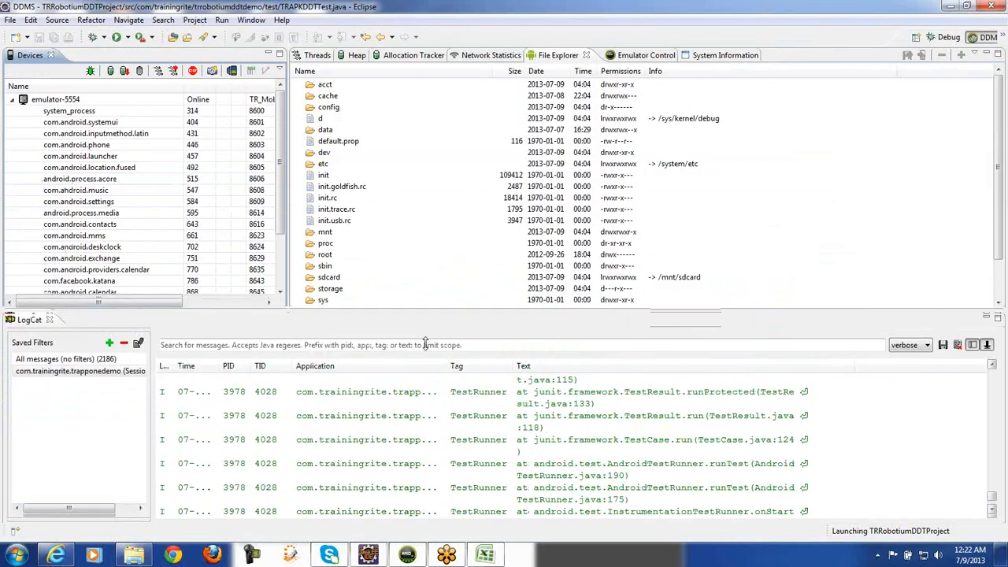
drag(429, 312, 428, 349)
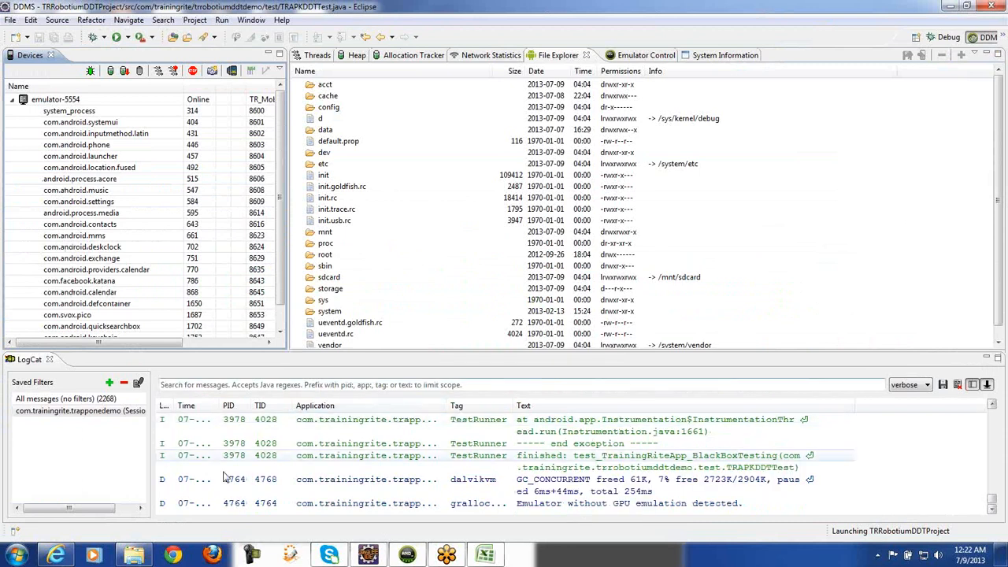
click(57, 554)
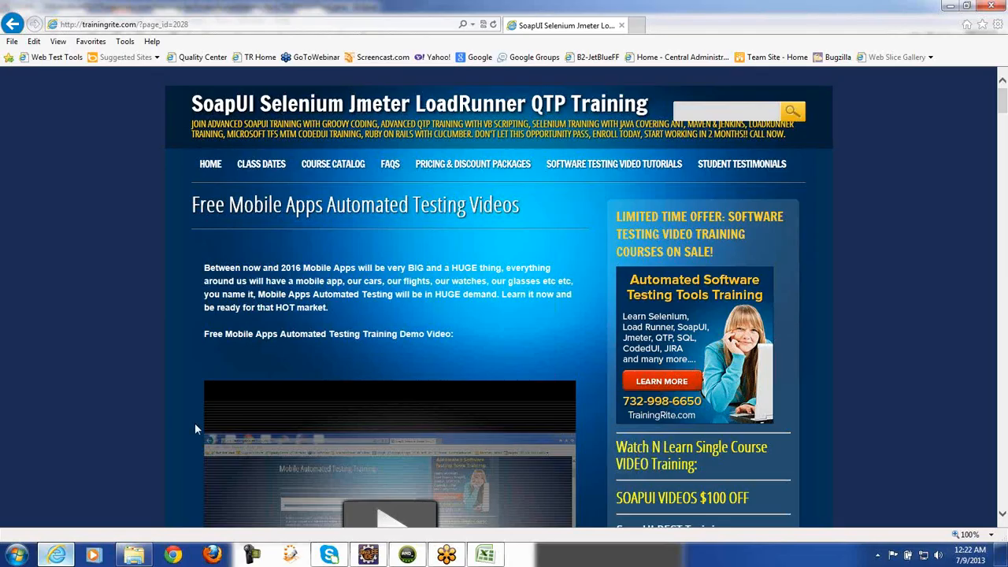
mouse_move(952, 258)
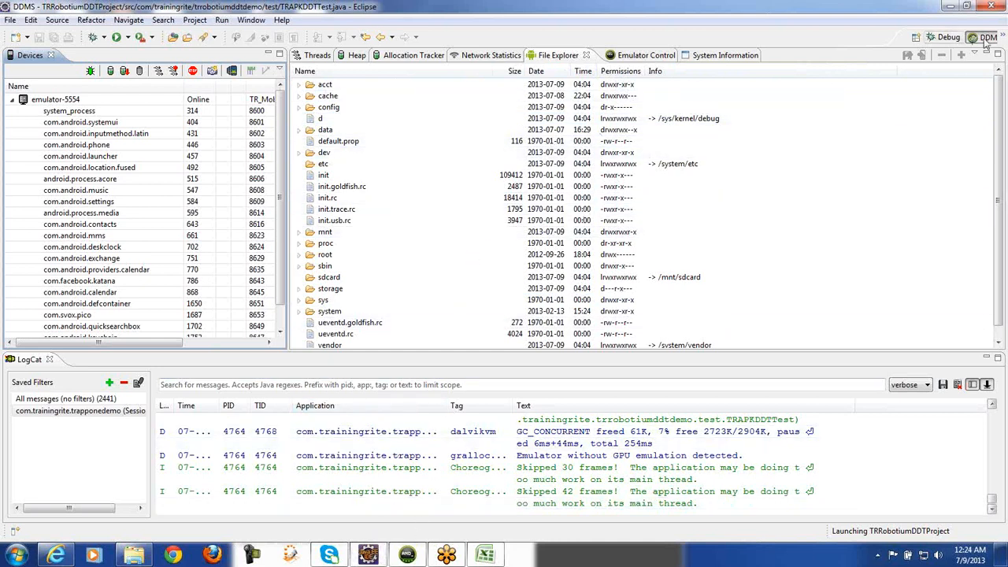
Return to the Java perspective and widen the code editor over the log panel.
click(989, 38)
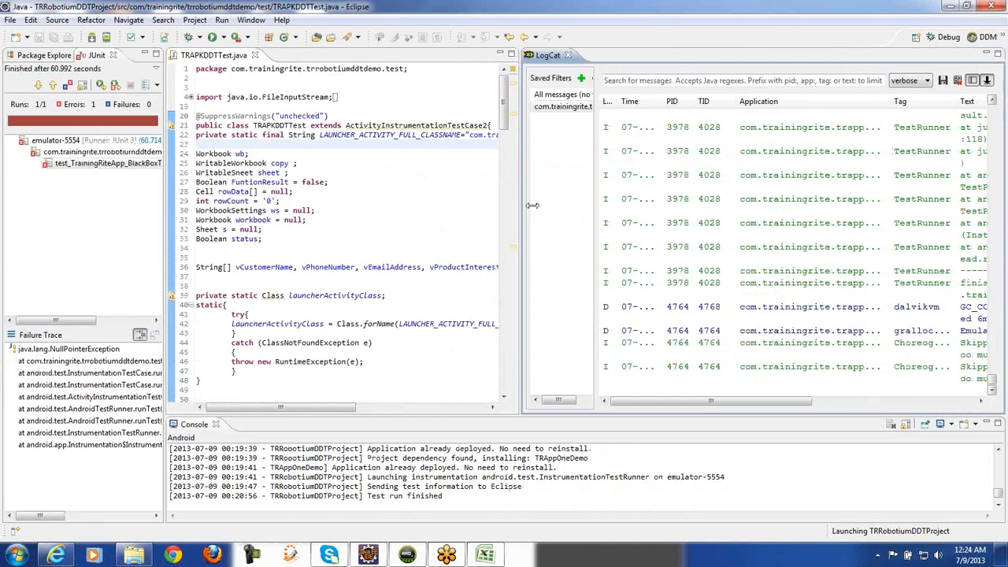
drag(532, 205, 759, 204)
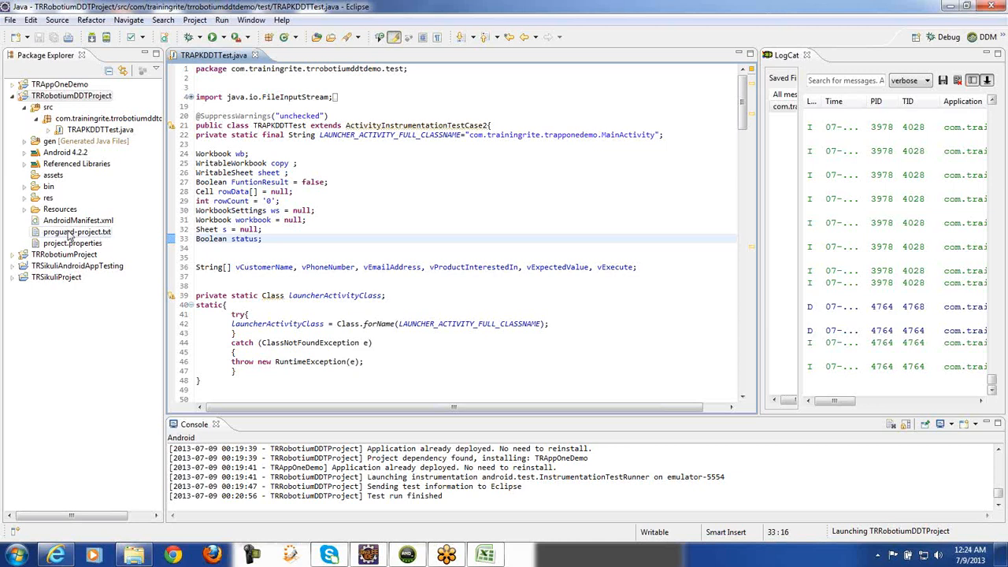
Expand the project's bin output and Referenced Libraries (jxl.jar, robotium-solo-4.2.jar).
click(26, 186)
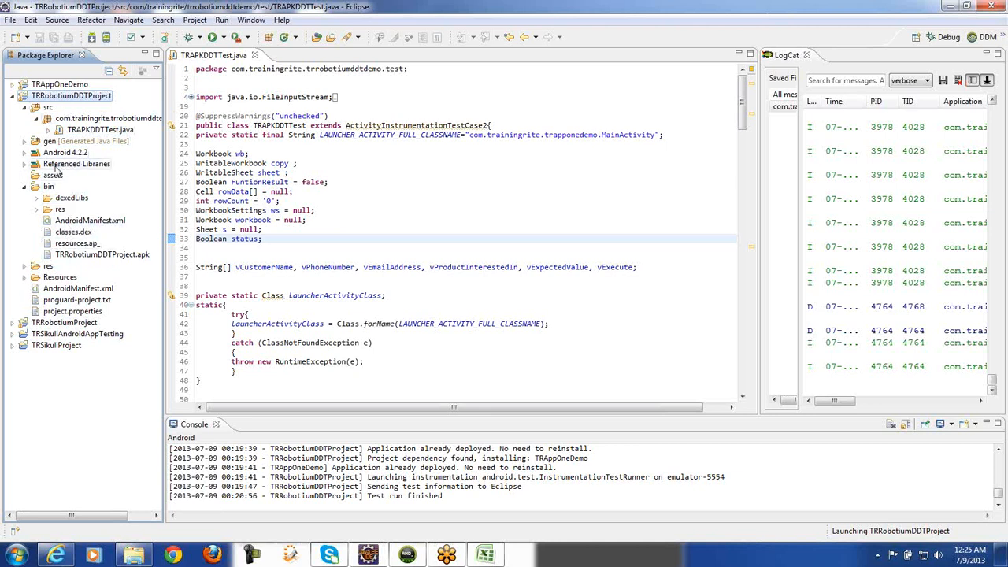
click(25, 162)
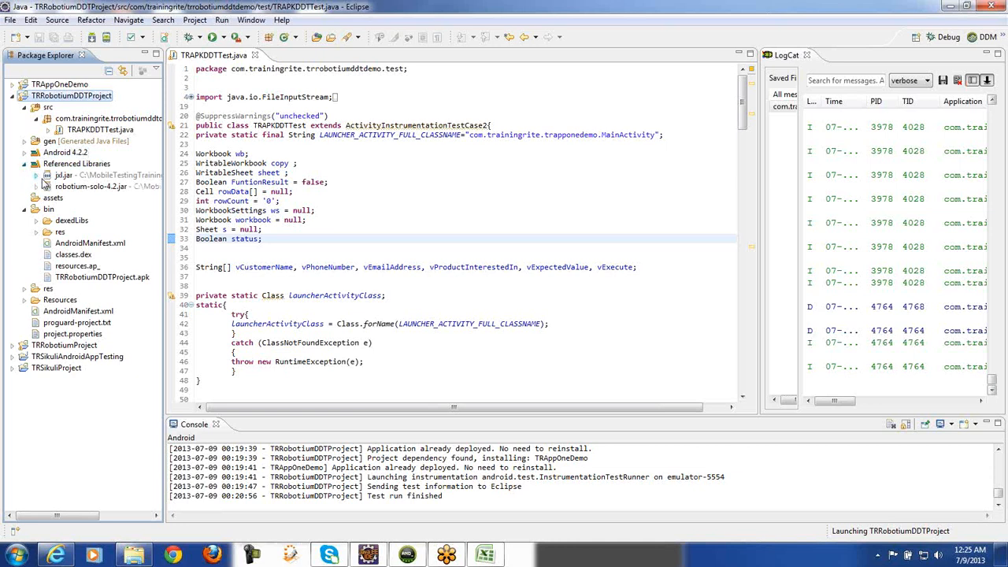
mouse_move(63, 175)
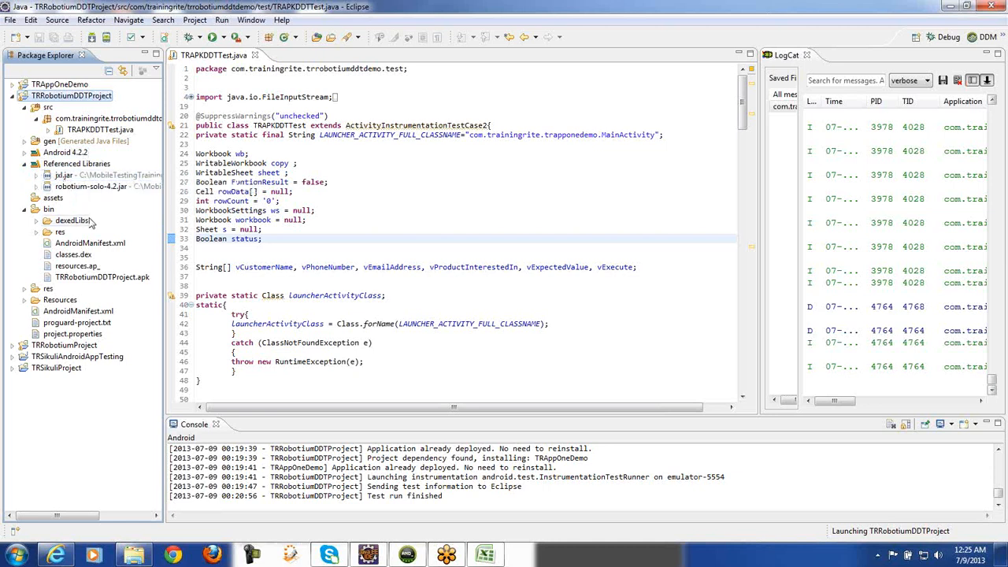
mouse_move(100, 226)
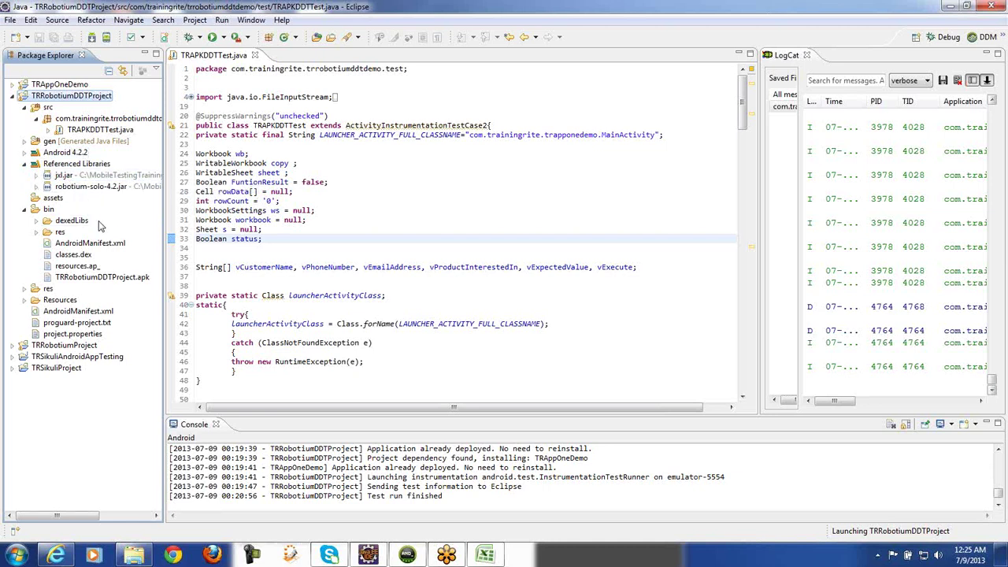
mouse_move(64, 175)
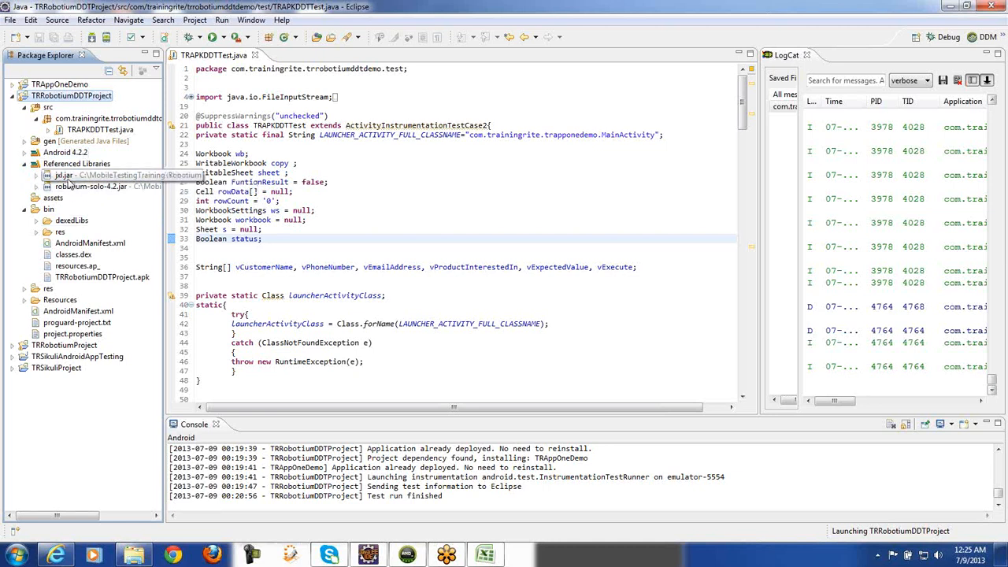
mouse_move(92, 186)
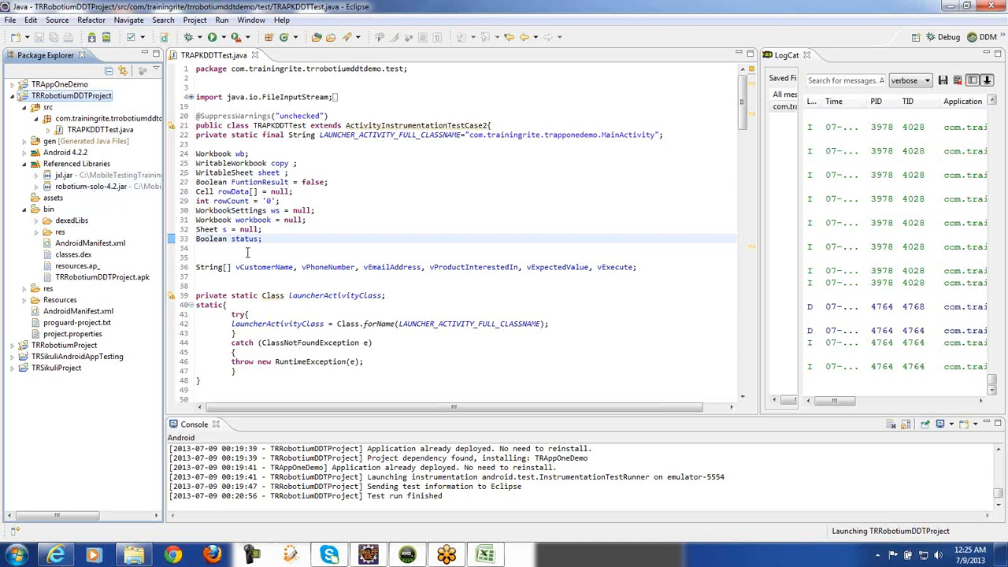
mouse_move(391, 271)
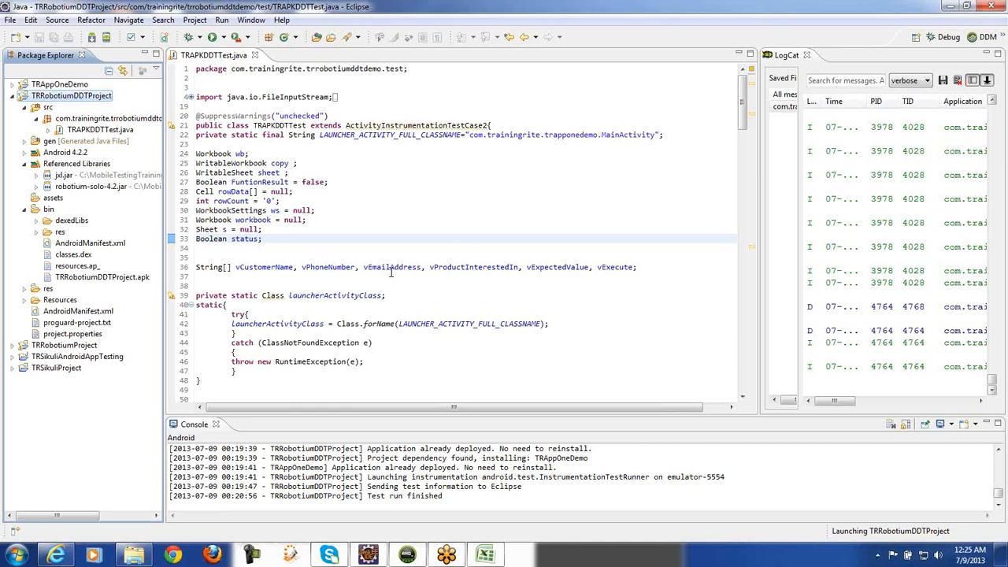
mouse_move(482, 296)
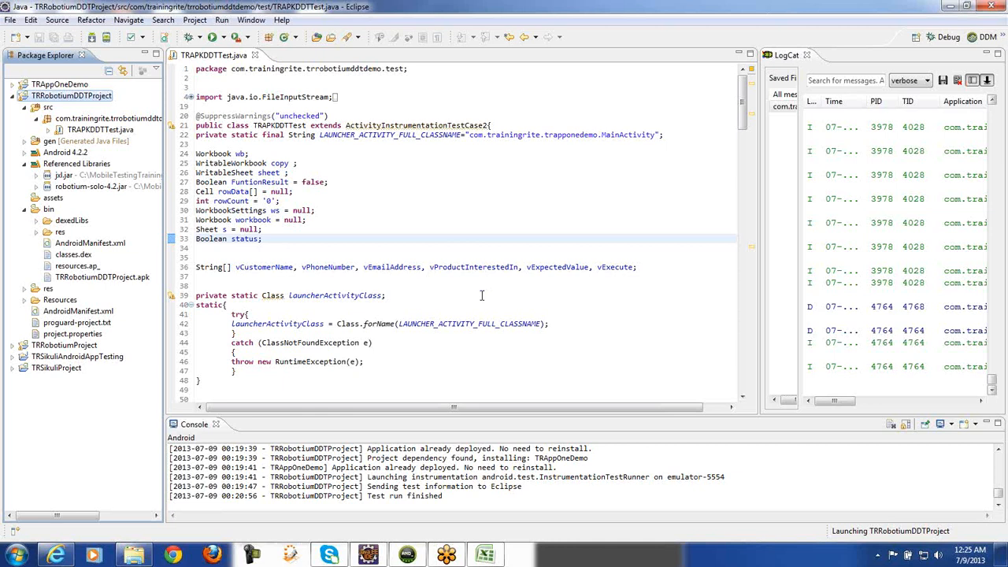
mouse_move(107, 535)
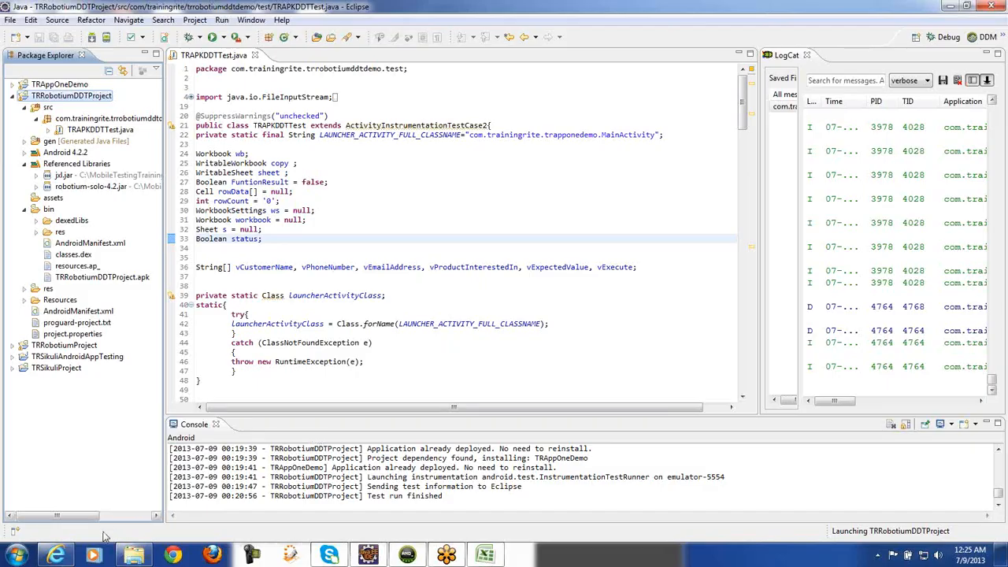
Bring Internet Explorer's TrainingRite testing videos page to the front.
click(56, 554)
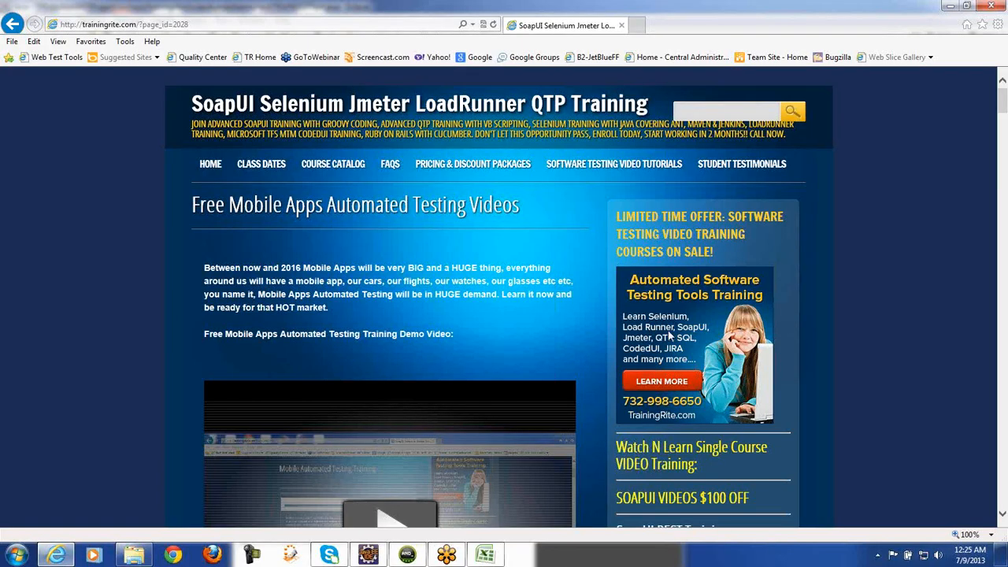
mouse_move(980, 183)
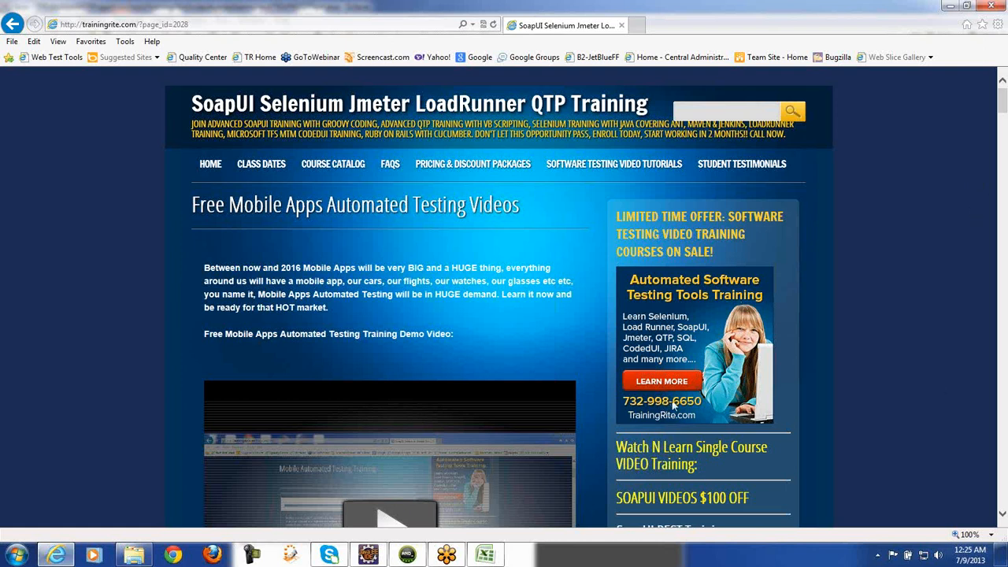
mouse_move(831, 422)
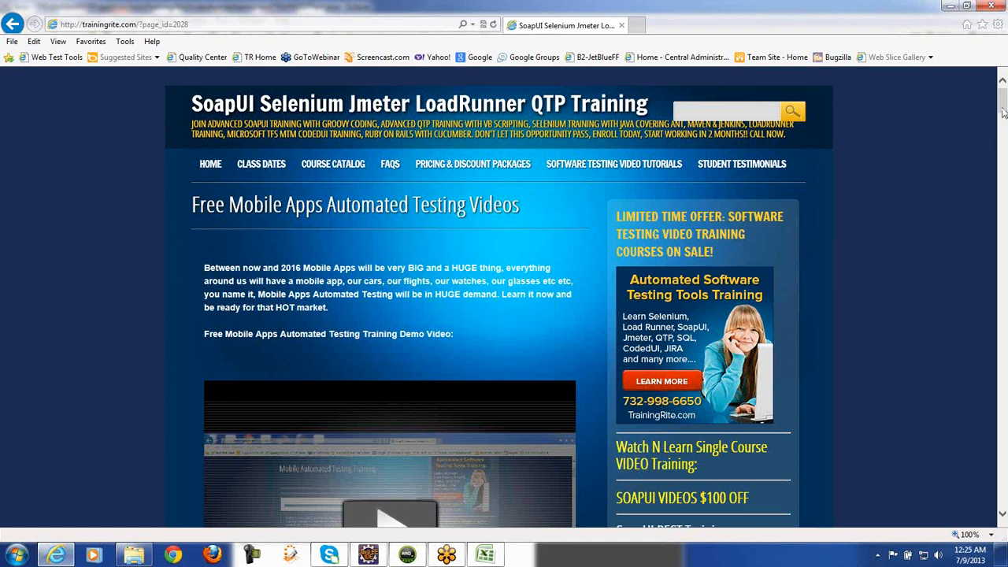
mouse_move(961, 142)
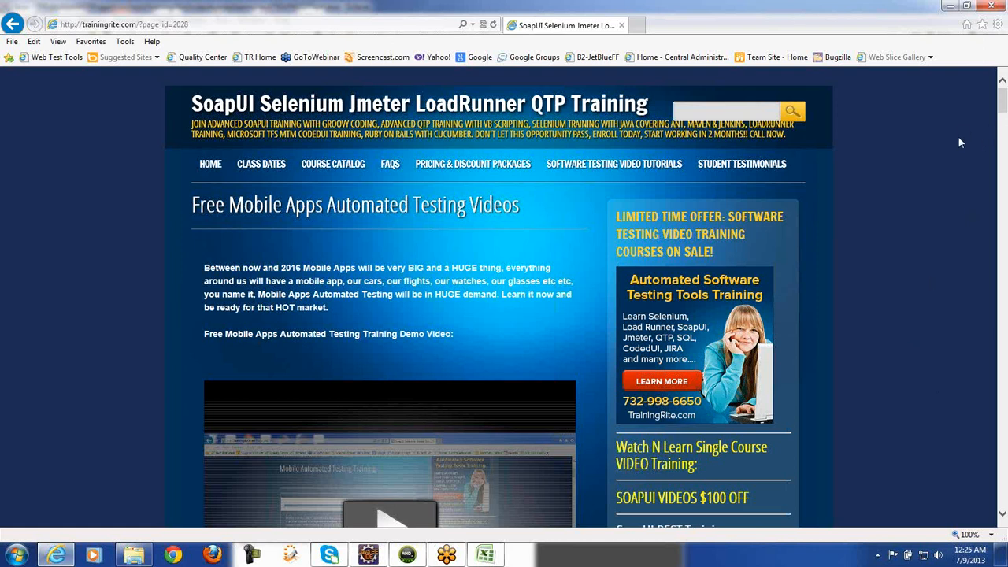